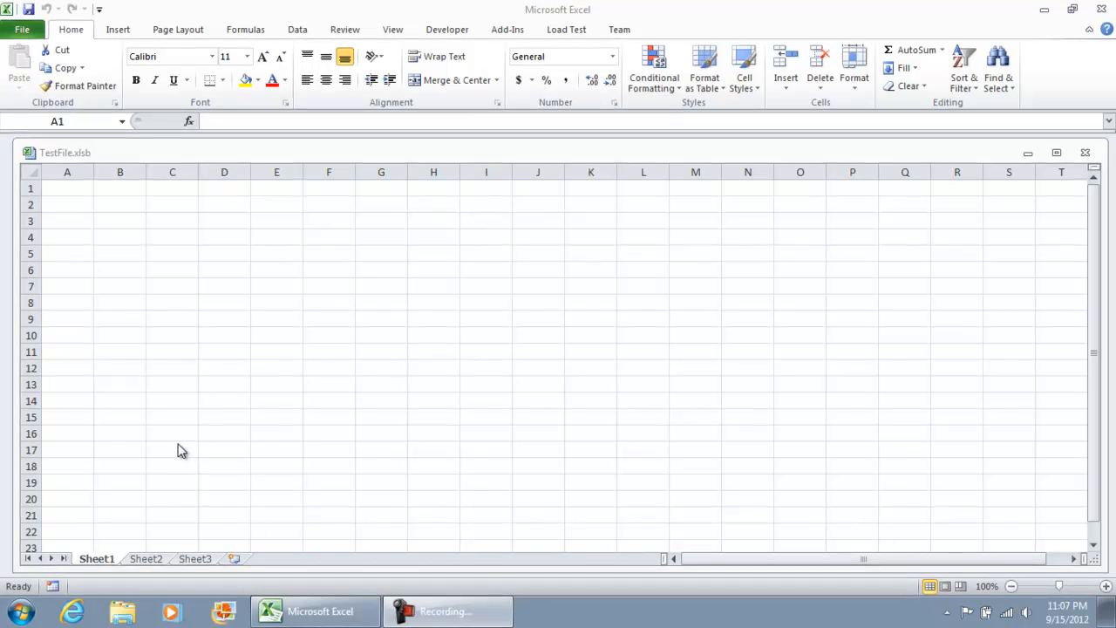
Rename the third worksheet to RawData.
click(196, 558)
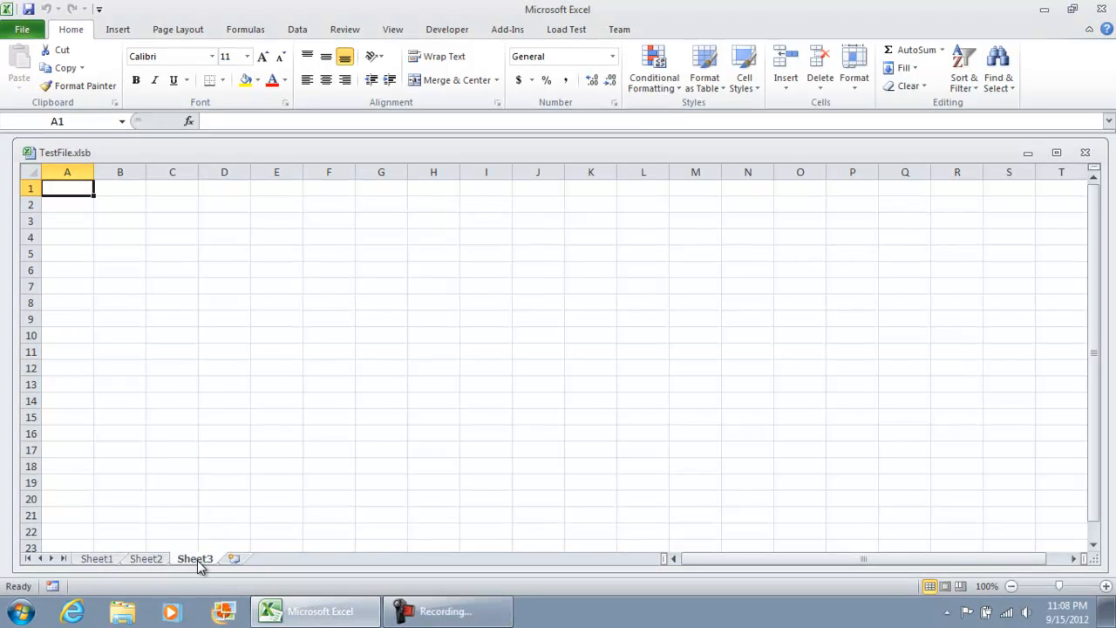
right_click(196, 558)
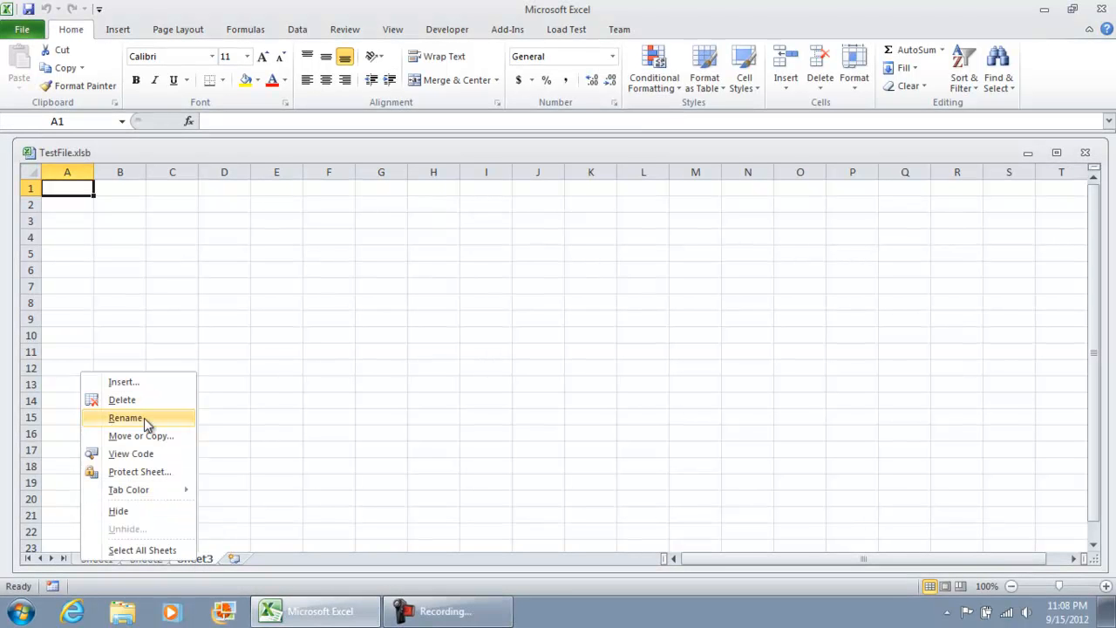
click(125, 418)
text(RawData)
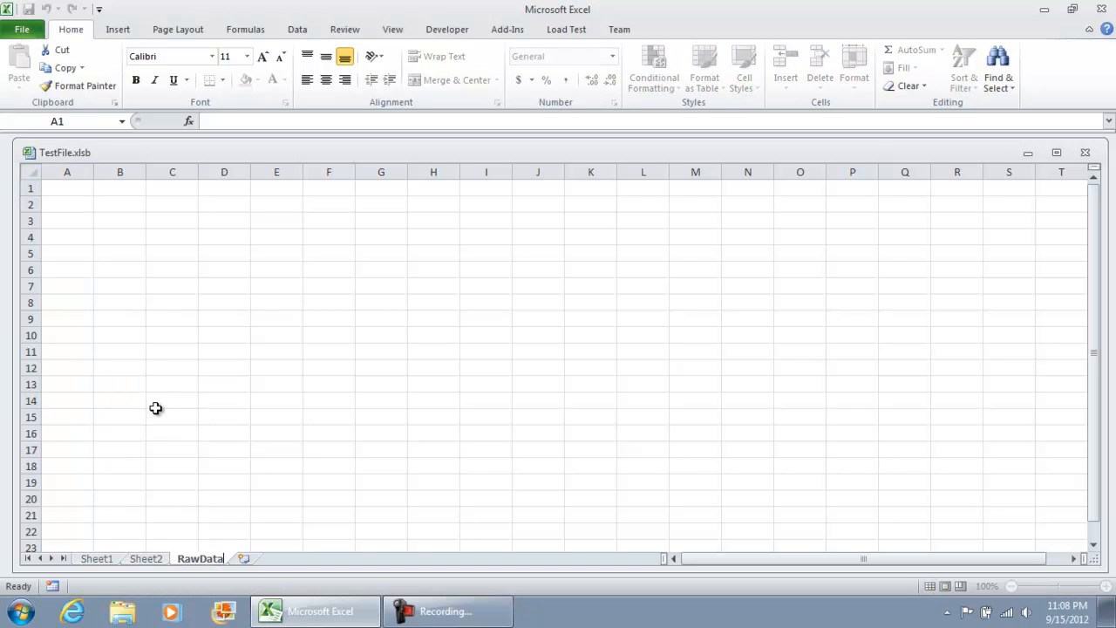
click(66, 188)
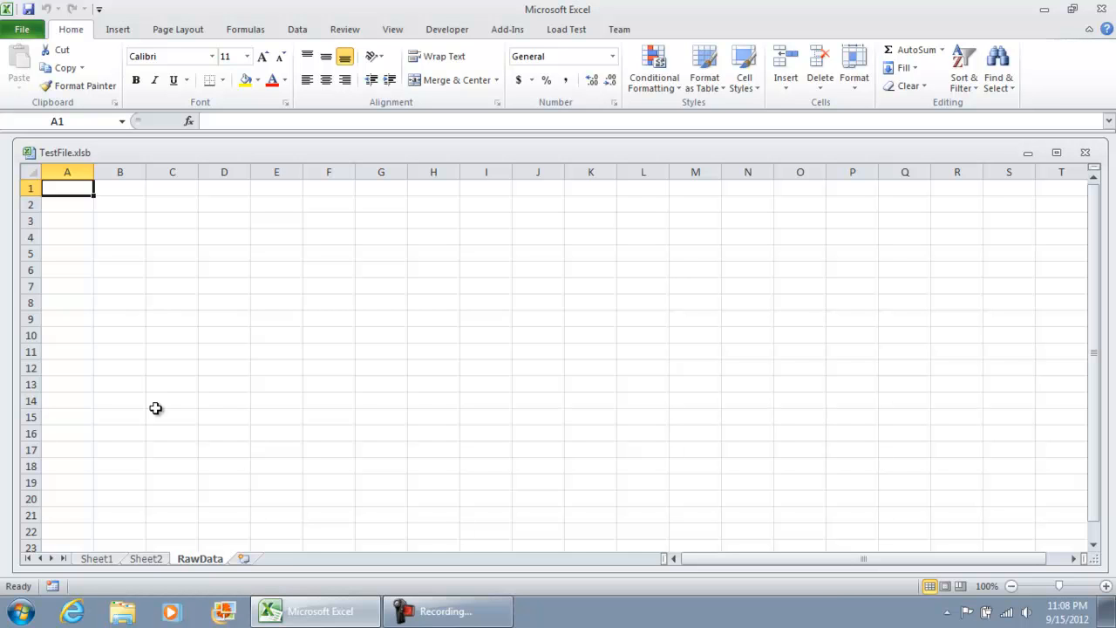
mouse_move(150, 113)
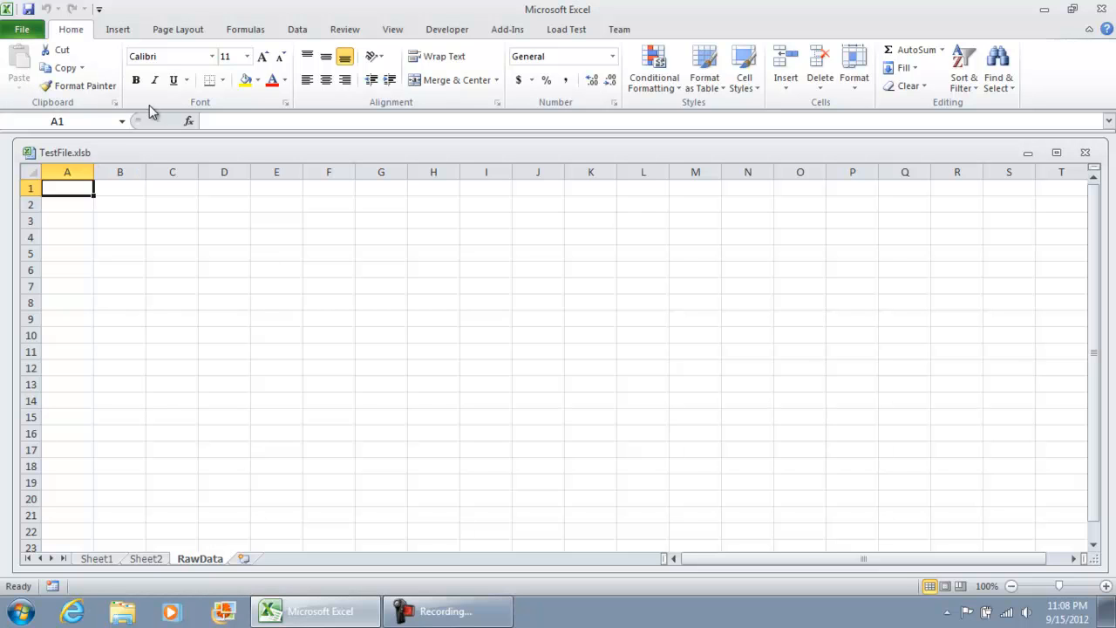
Start recording a macro named Transfer stored in this workbook from the Developer commands.
click(446, 28)
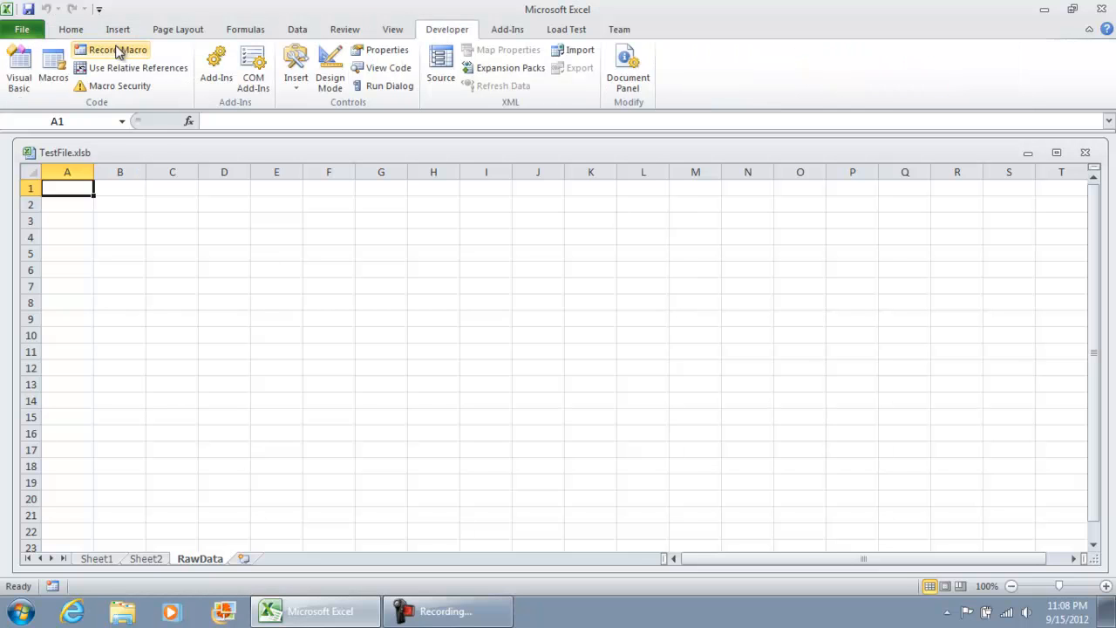
mouse_move(115, 52)
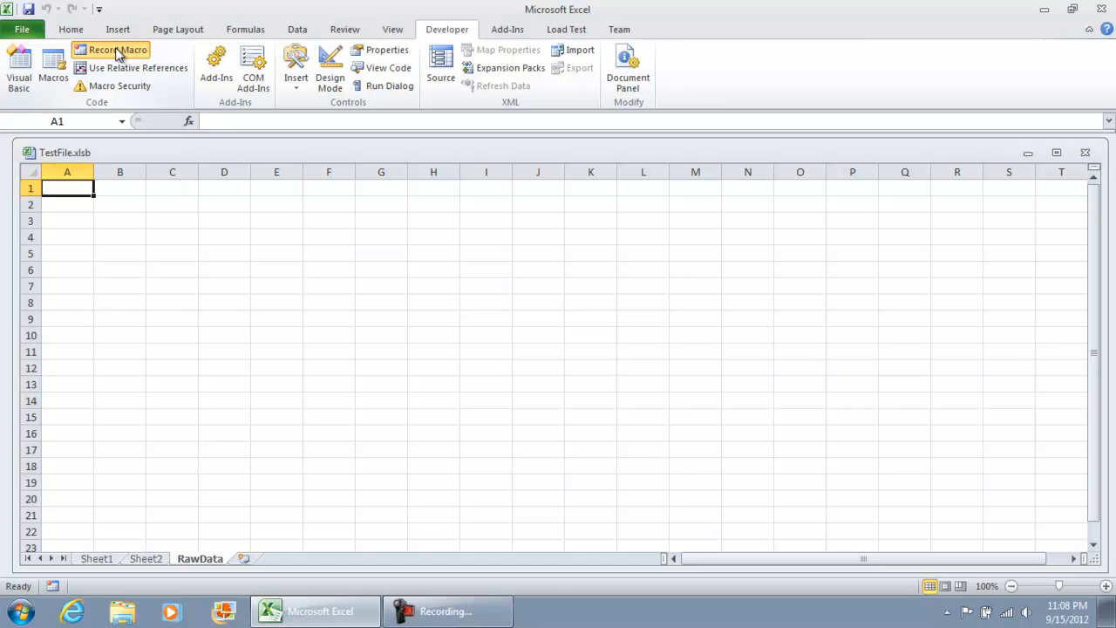
click(118, 48)
text(Transfer)
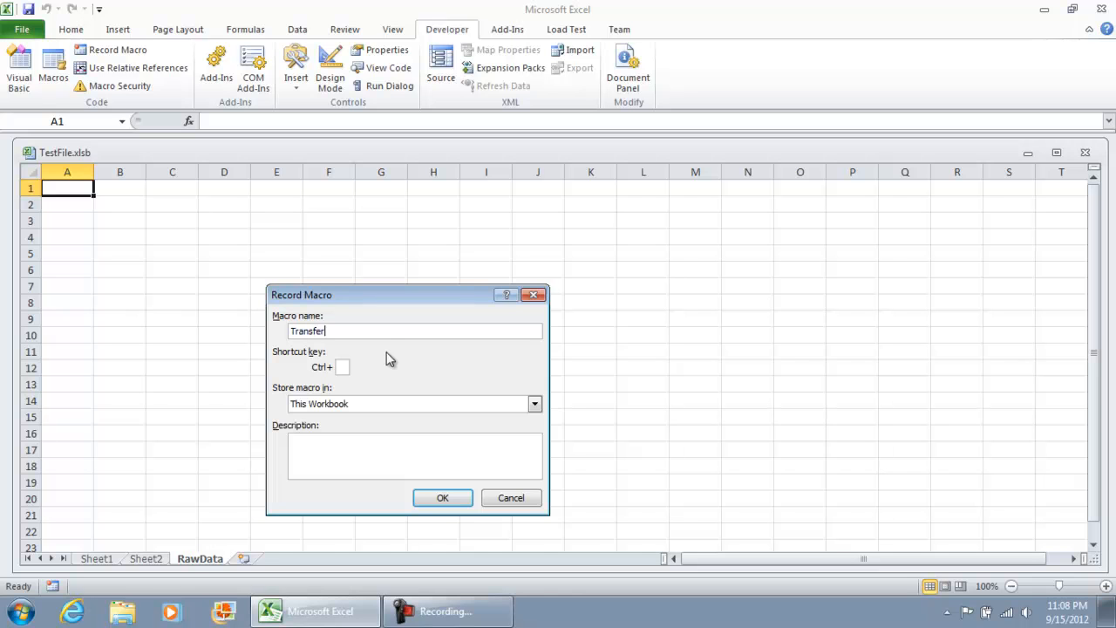
click(443, 499)
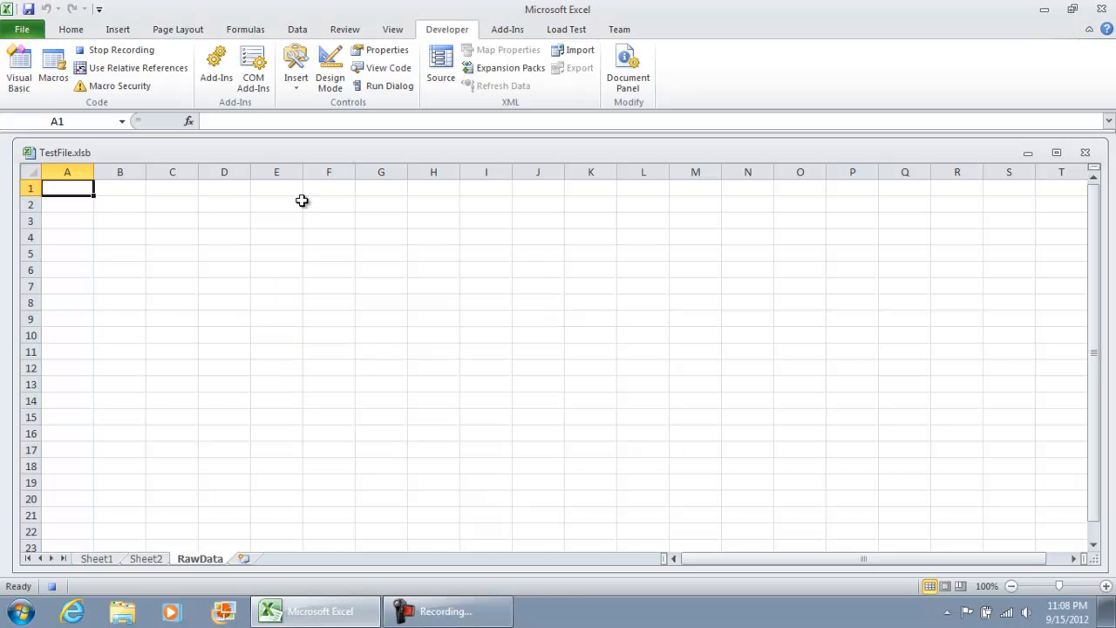
mouse_move(178, 137)
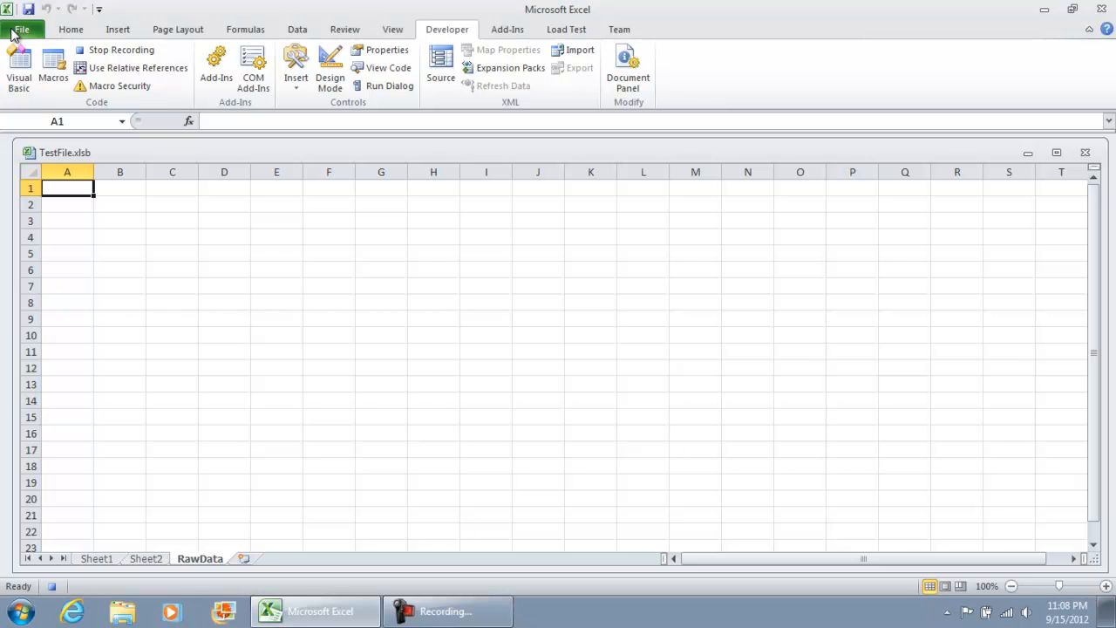
Open RawData.xlsx from the Excel Examples folder on the desktop while recording.
click(17, 28)
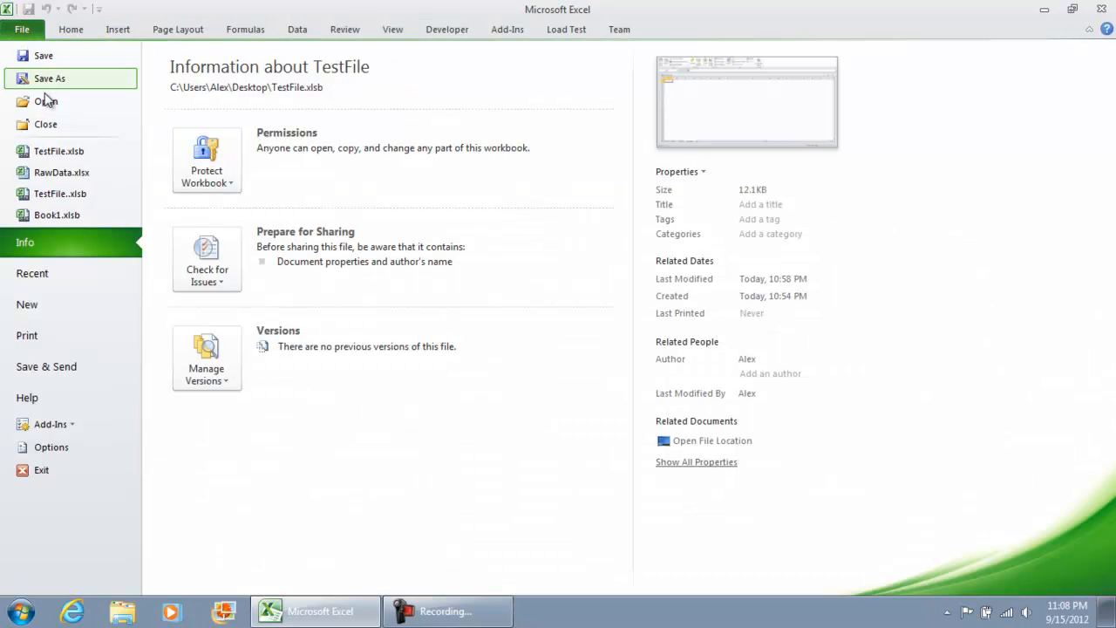
mouse_move(44, 101)
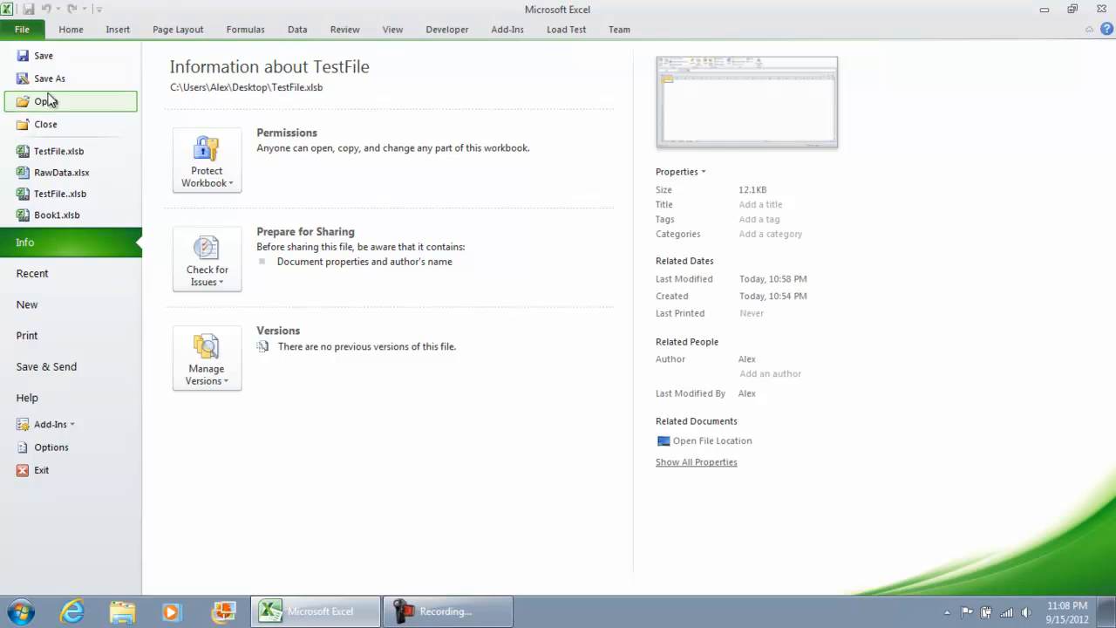
click(43, 101)
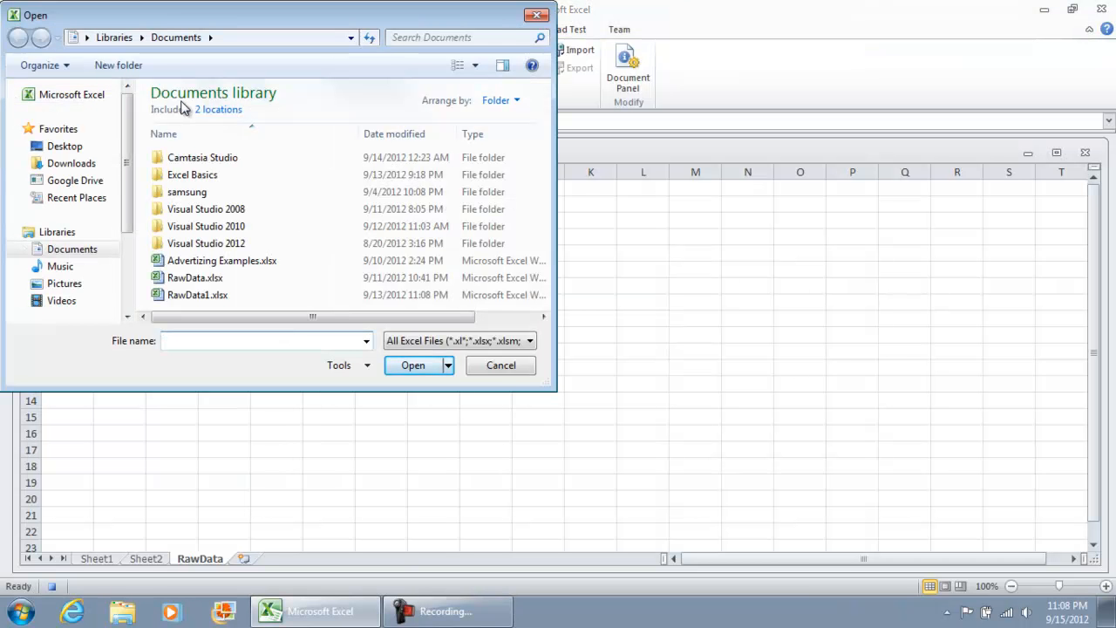
mouse_move(188, 112)
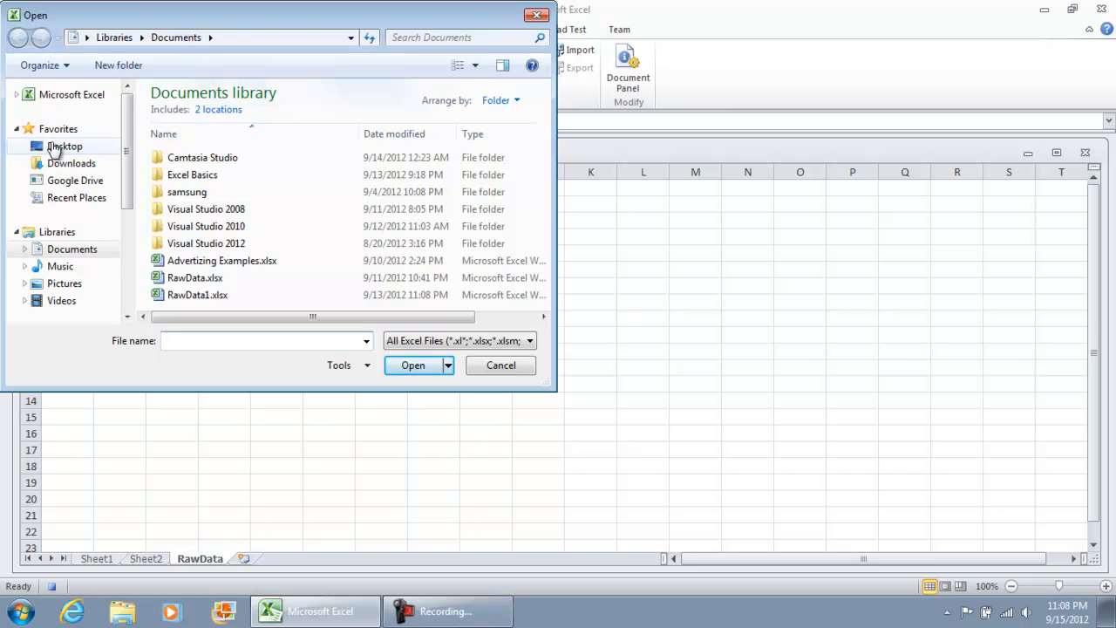
click(63, 146)
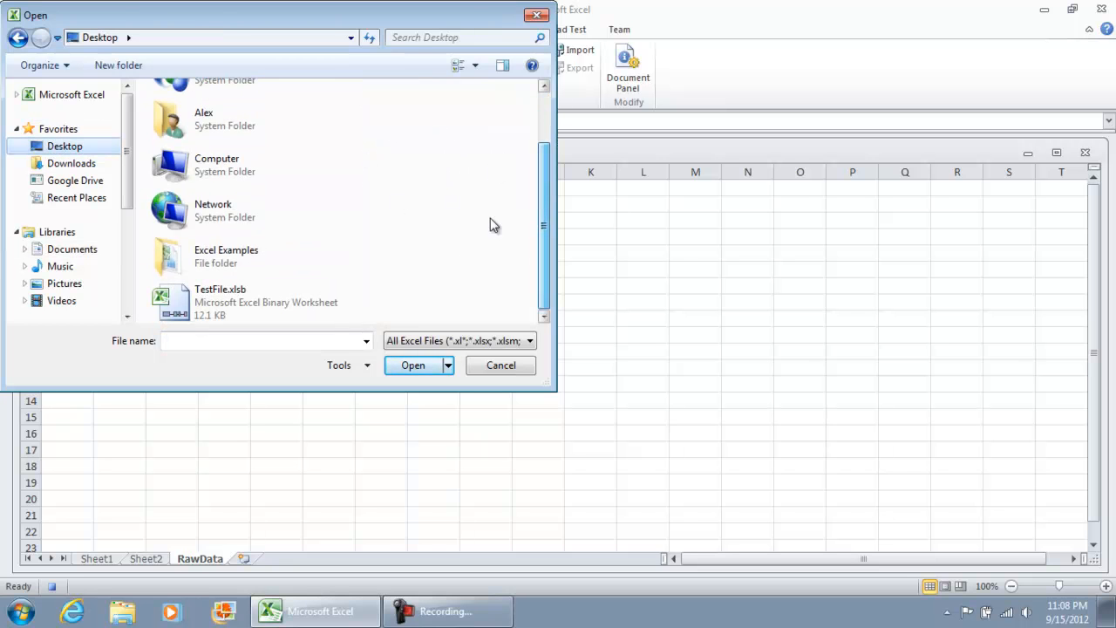
double_click(227, 255)
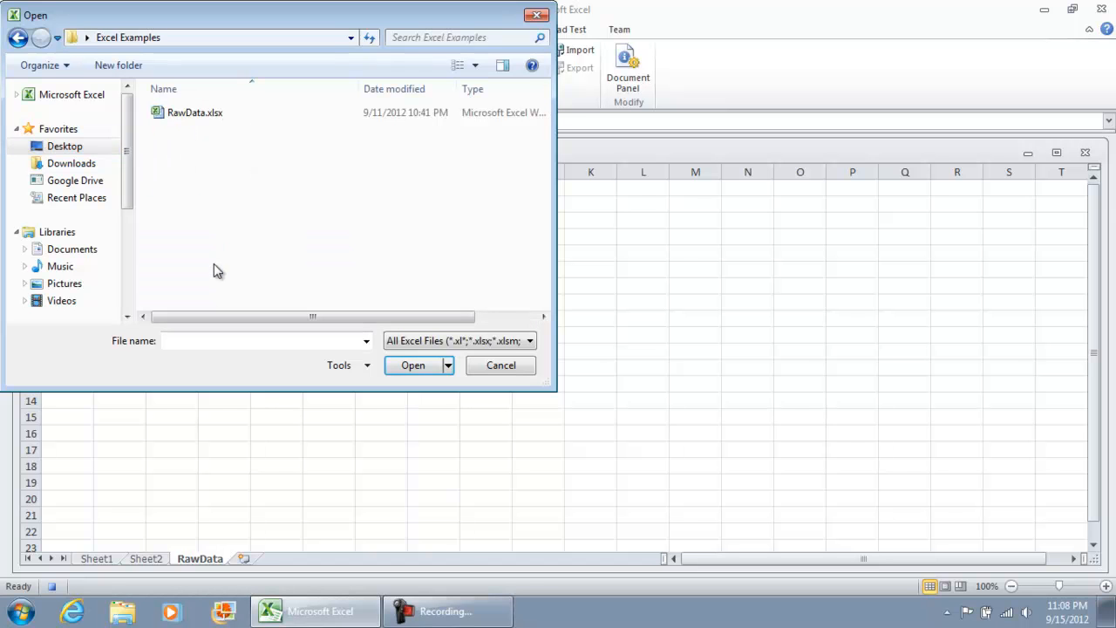
click(195, 112)
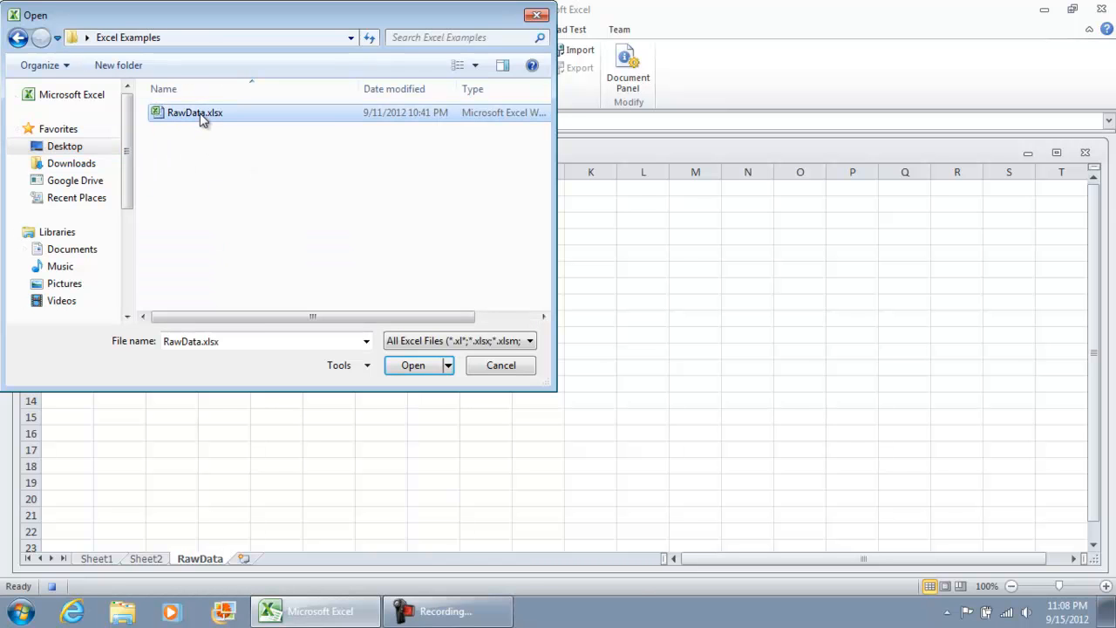
click(412, 367)
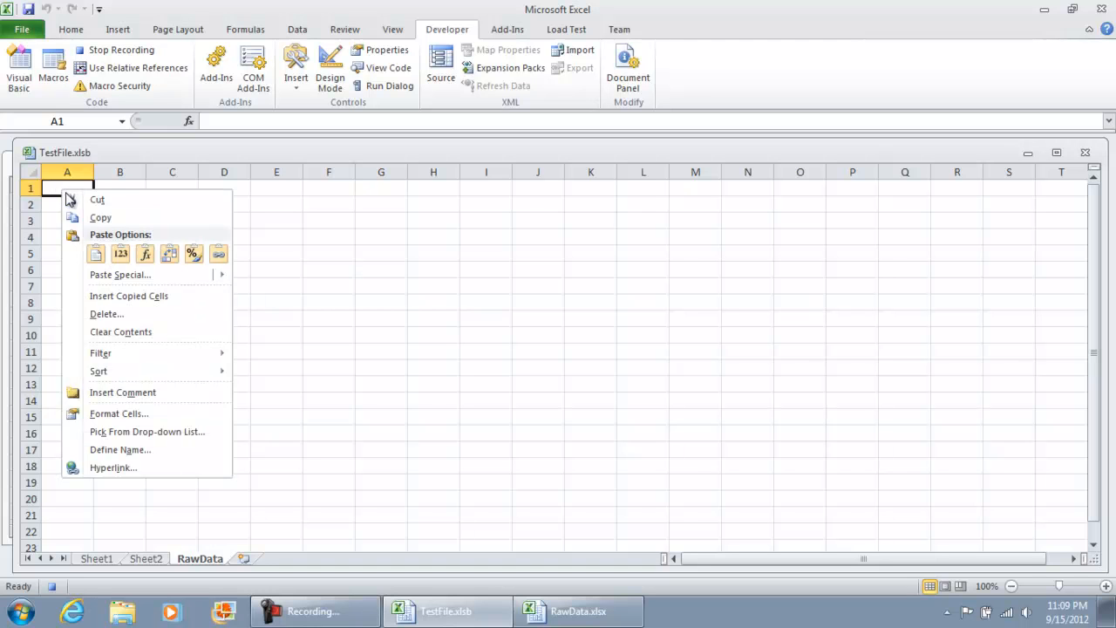
mouse_move(129, 297)
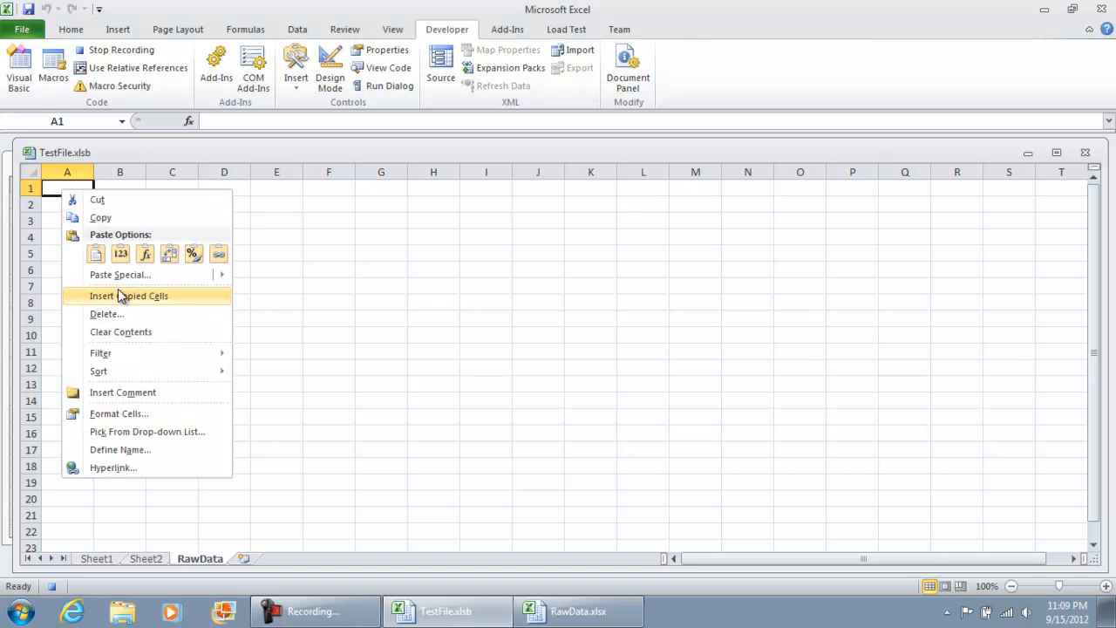
mouse_move(96, 254)
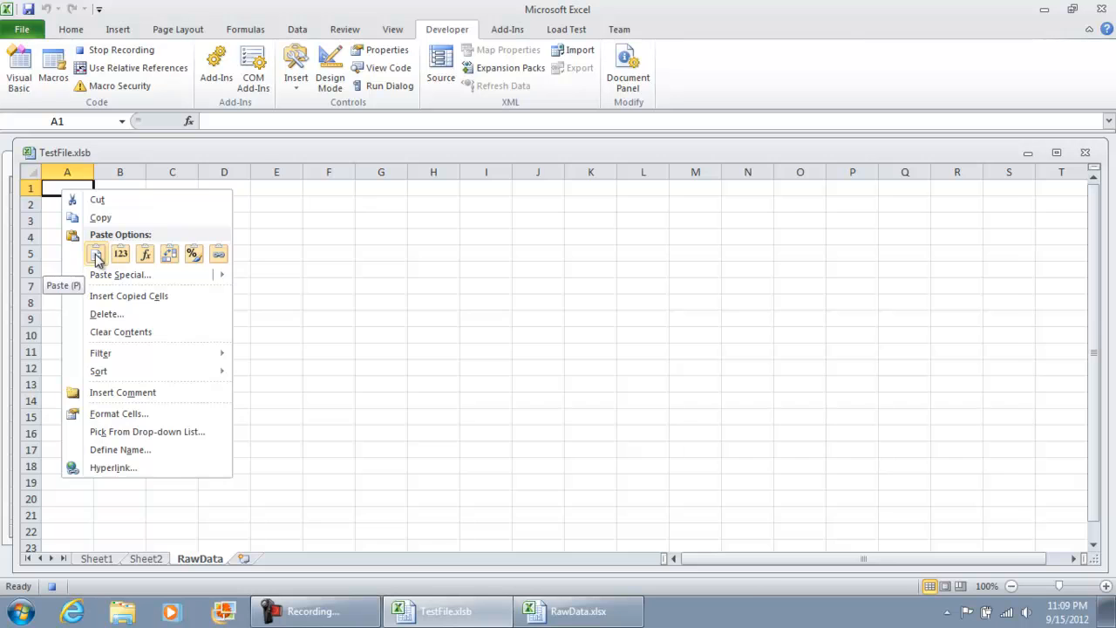
Paste the inventory data into RawData's A1, close RawData.xlsx past the clipboard prompt, and stop recording.
click(96, 254)
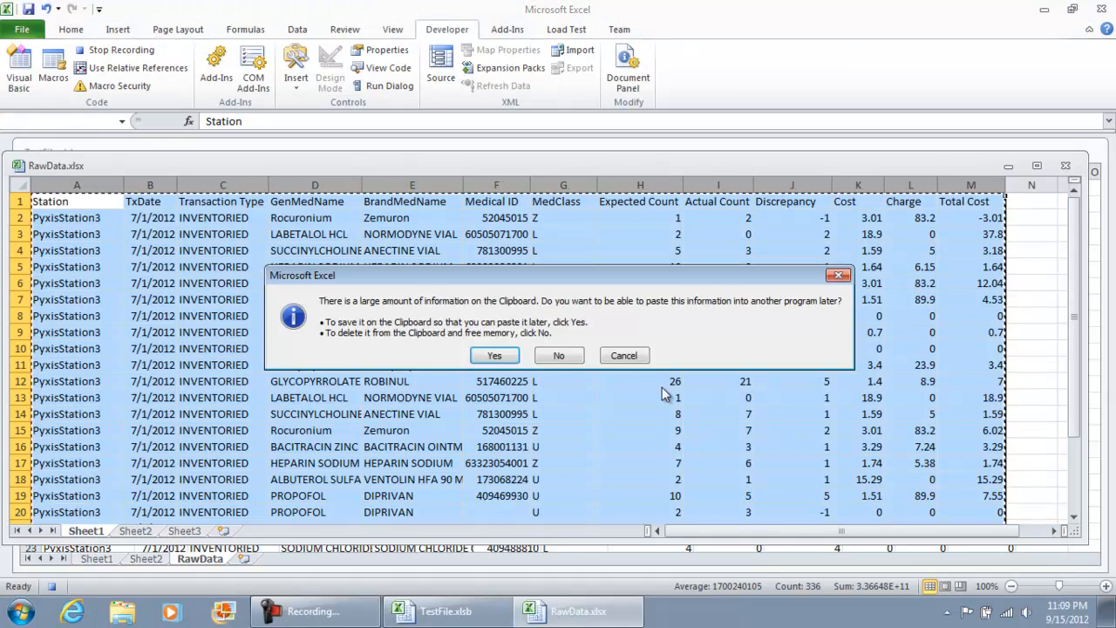
click(494, 355)
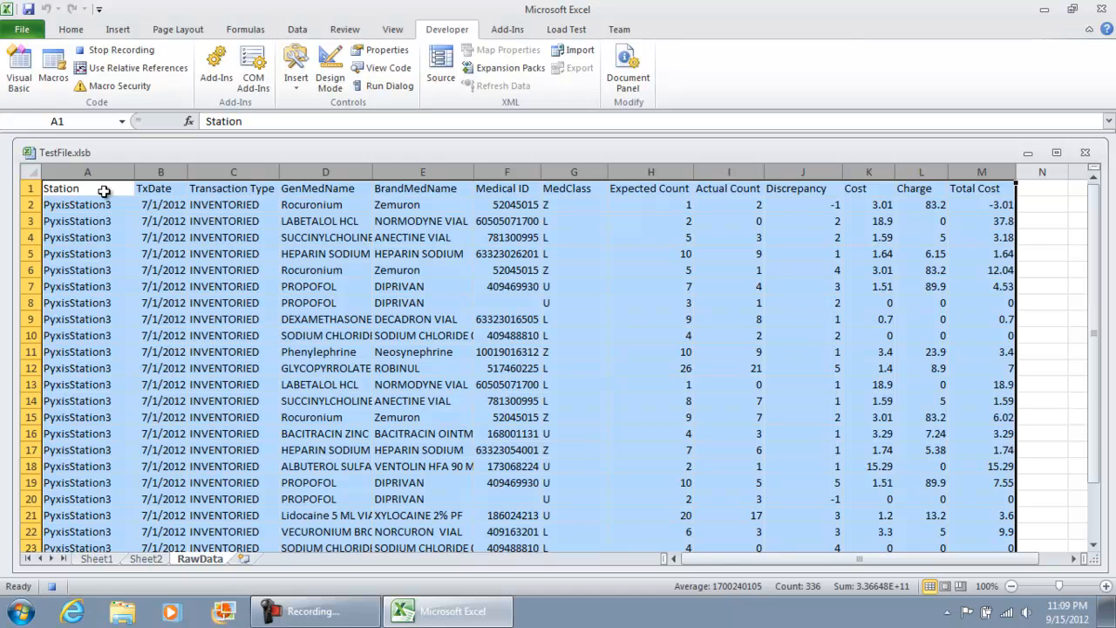
click(119, 48)
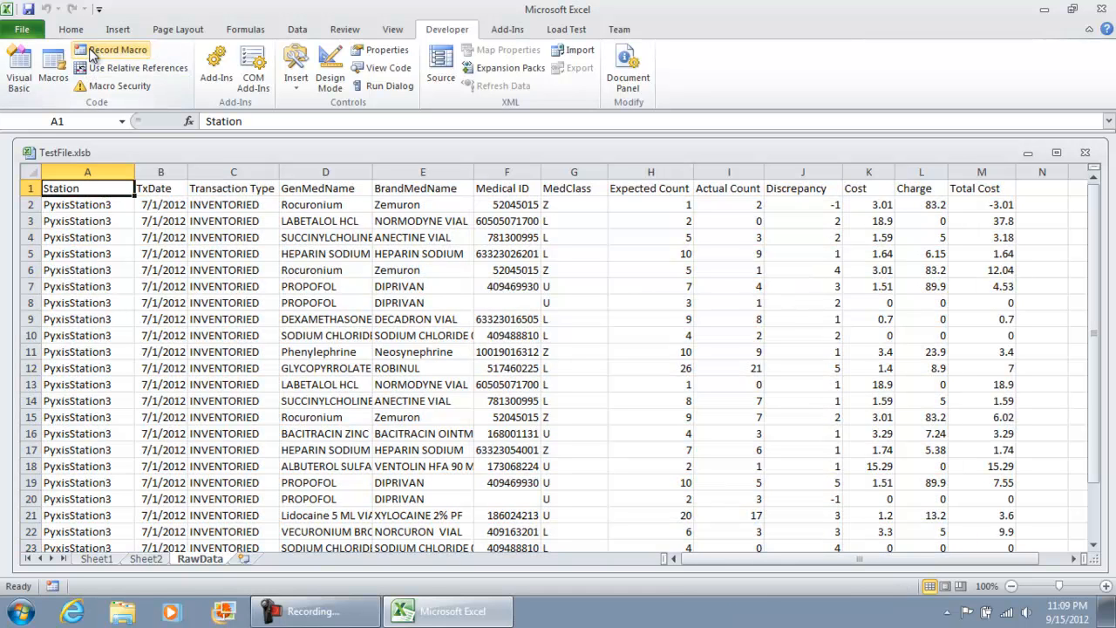
mouse_move(35, 77)
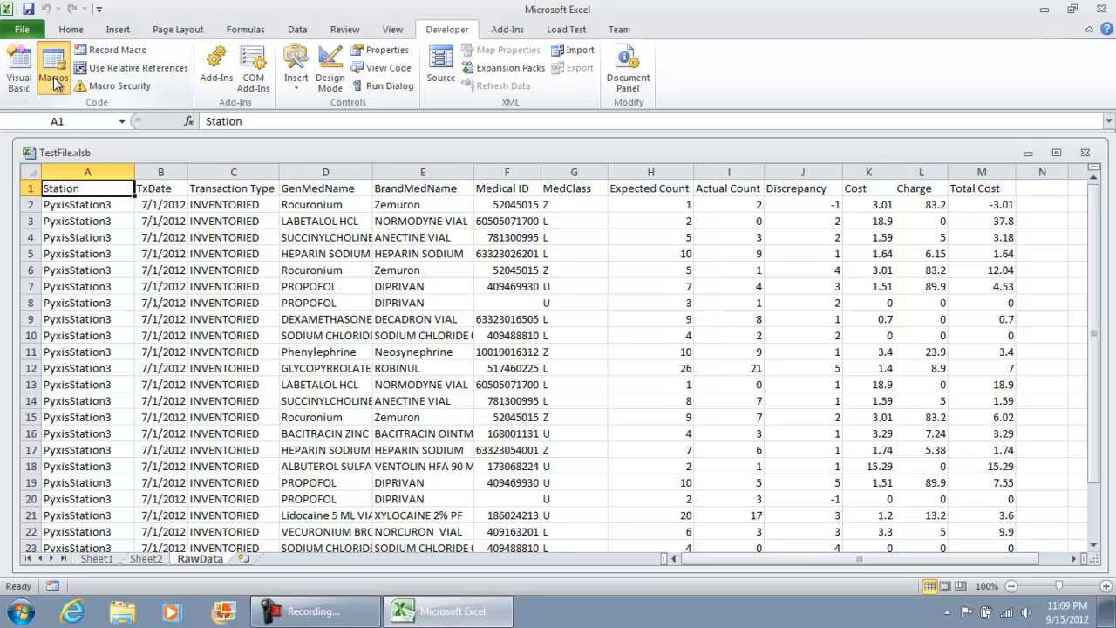
Choose TransferData in the macro list and open its code in the VBA editor.
click(53, 57)
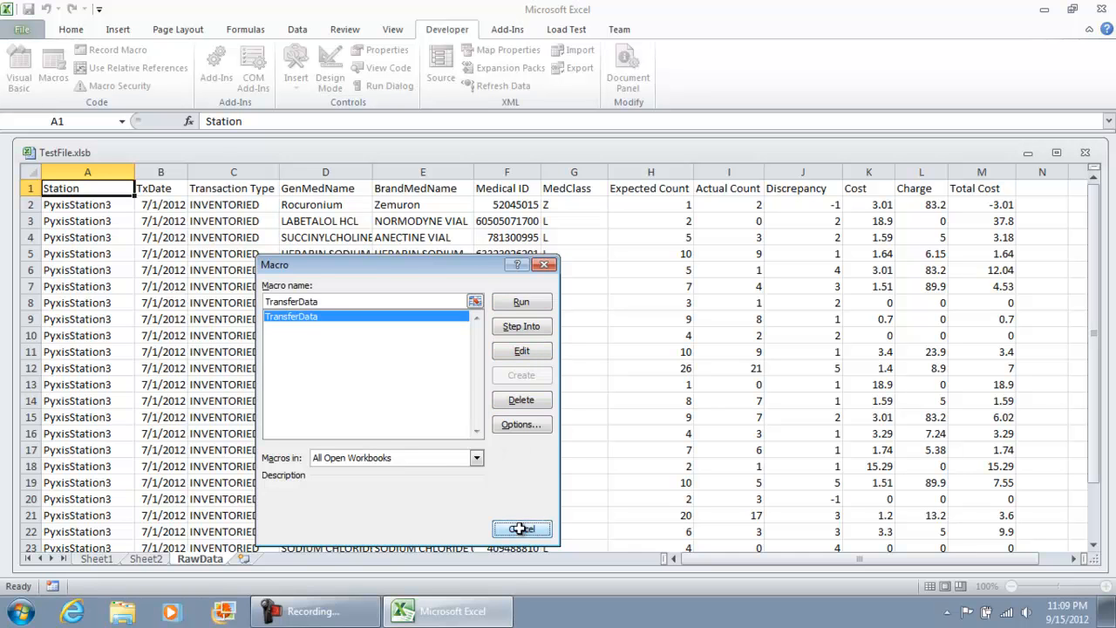
click(519, 528)
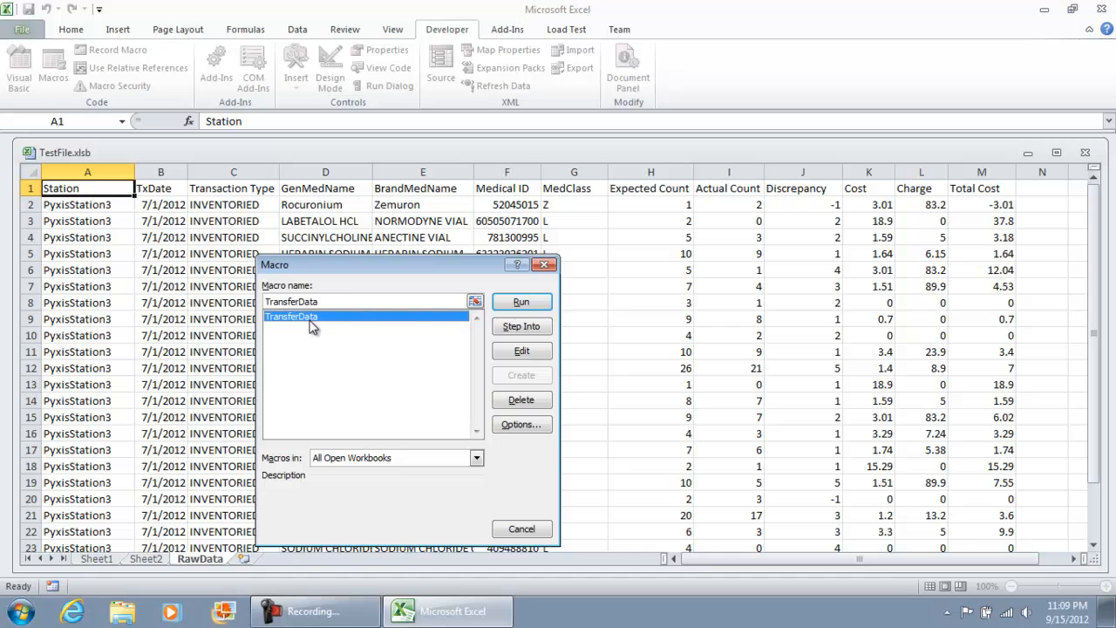
click(521, 351)
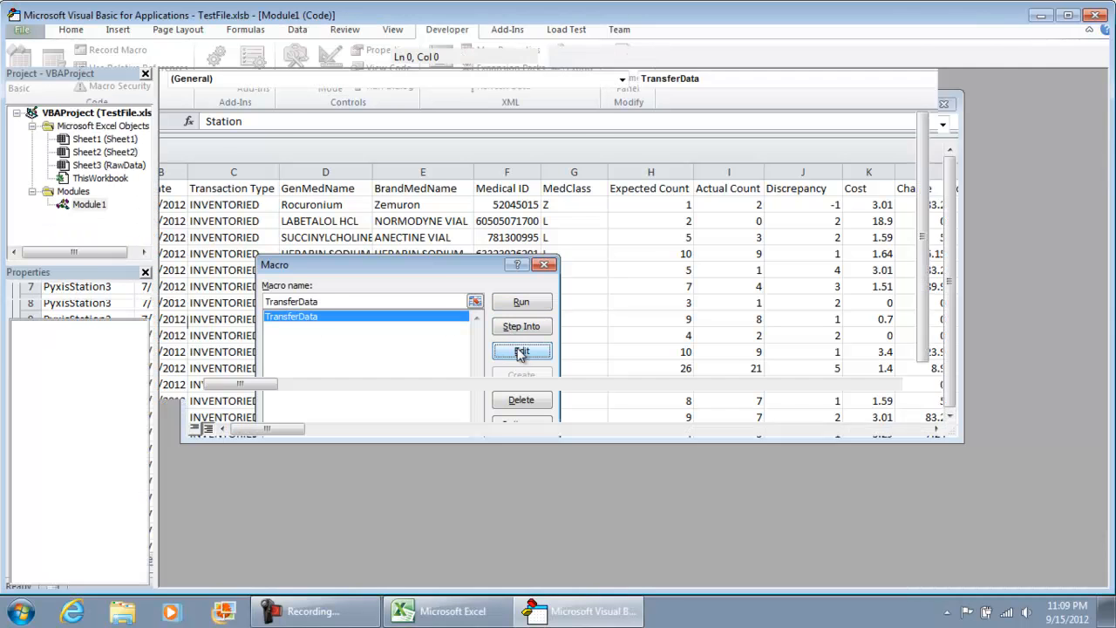
click(521, 353)
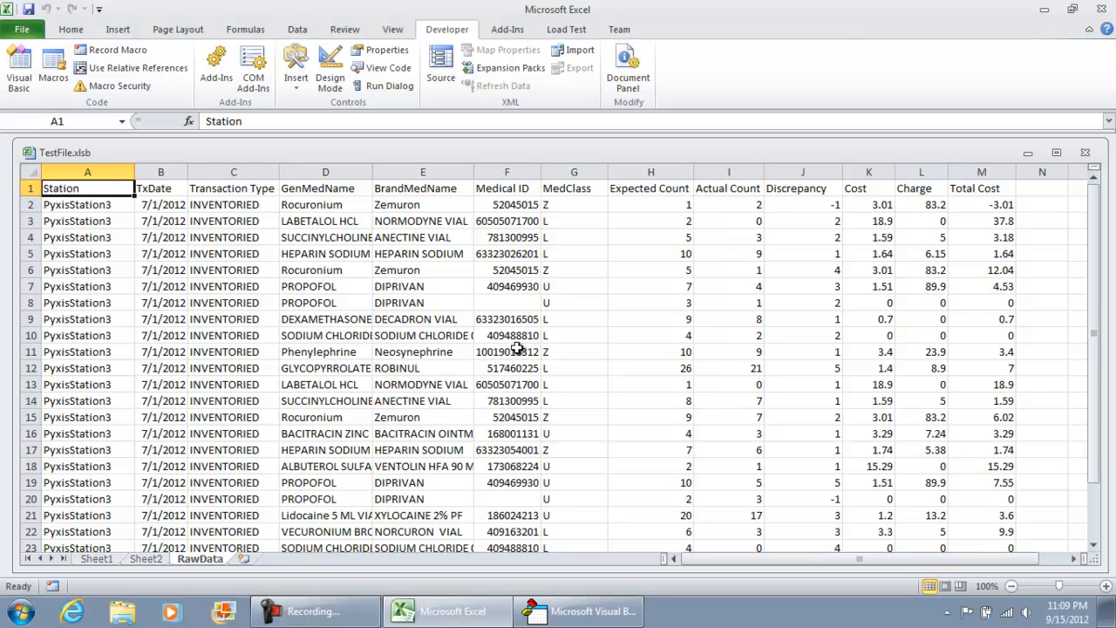
mouse_move(673, 226)
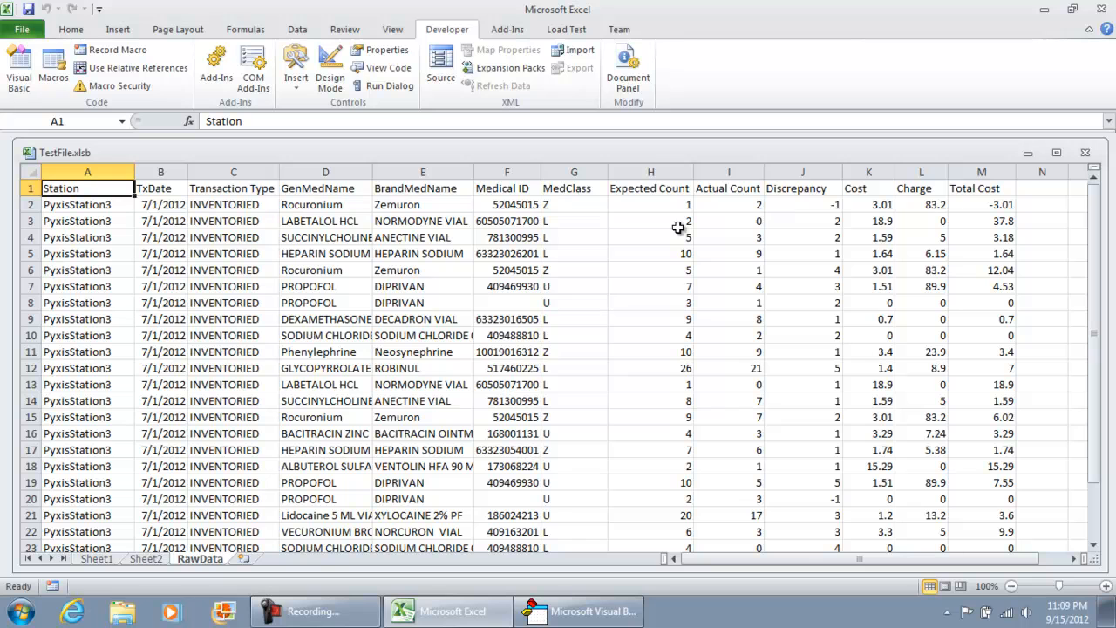
mouse_move(778, 225)
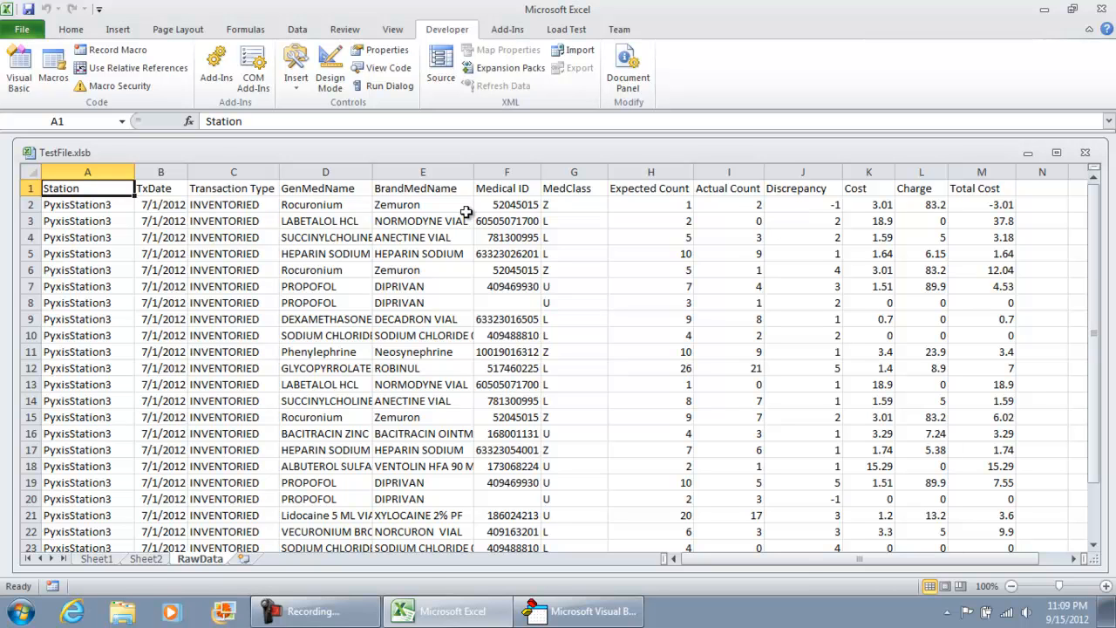
click(579, 610)
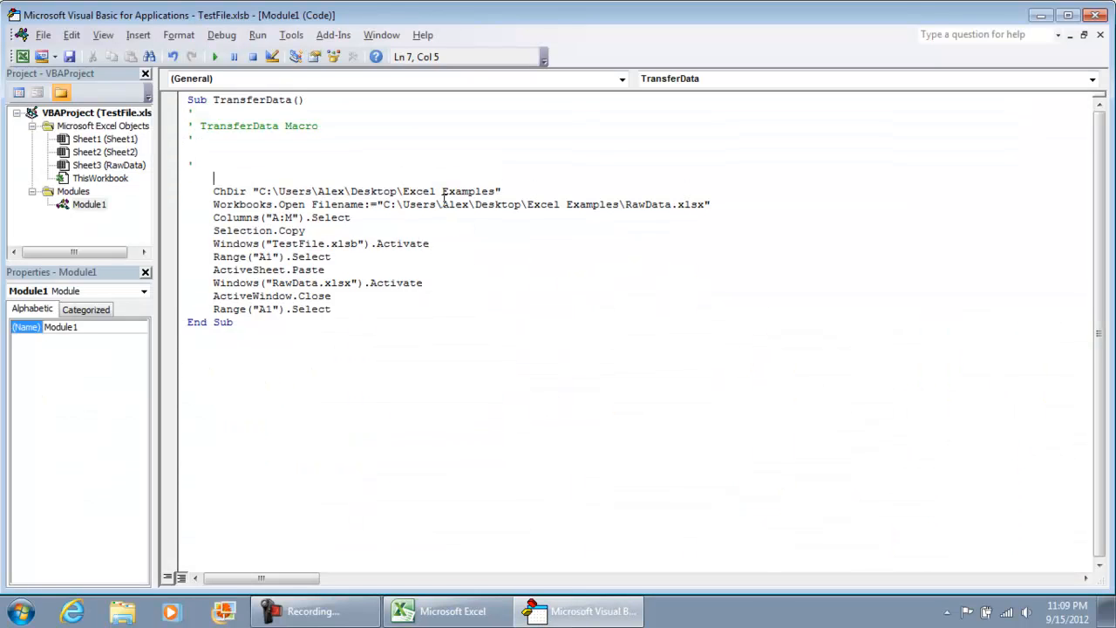
Add ActiveWorkbook.Sheets("RawData").Range("A1:Z999999").ClearContents as the macro's first line.
text(Activeworkbook)
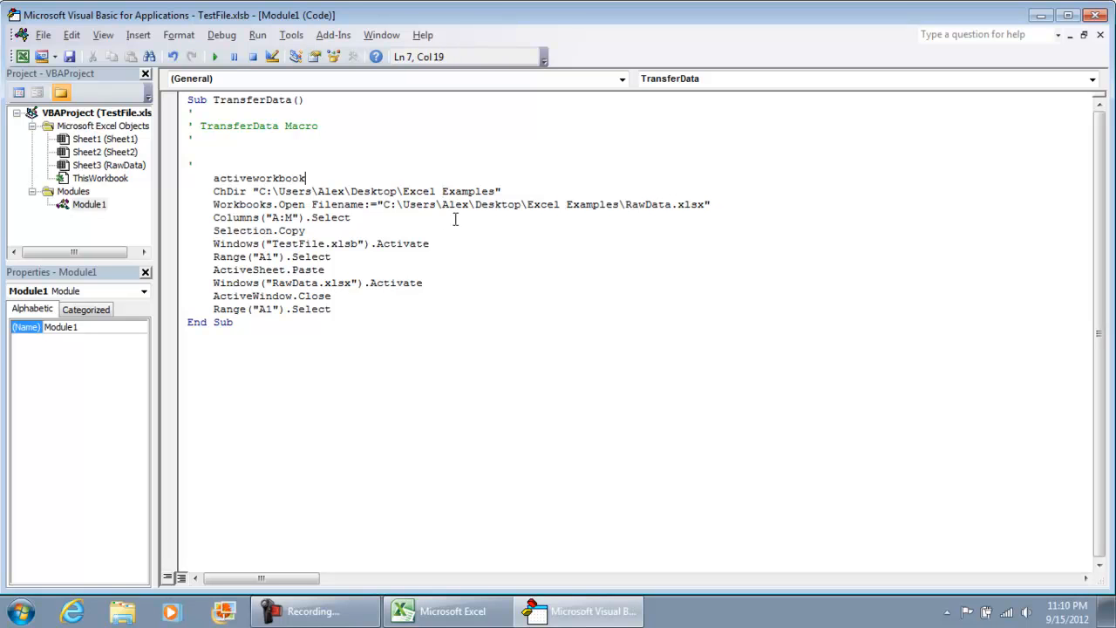
text(.Sheets()
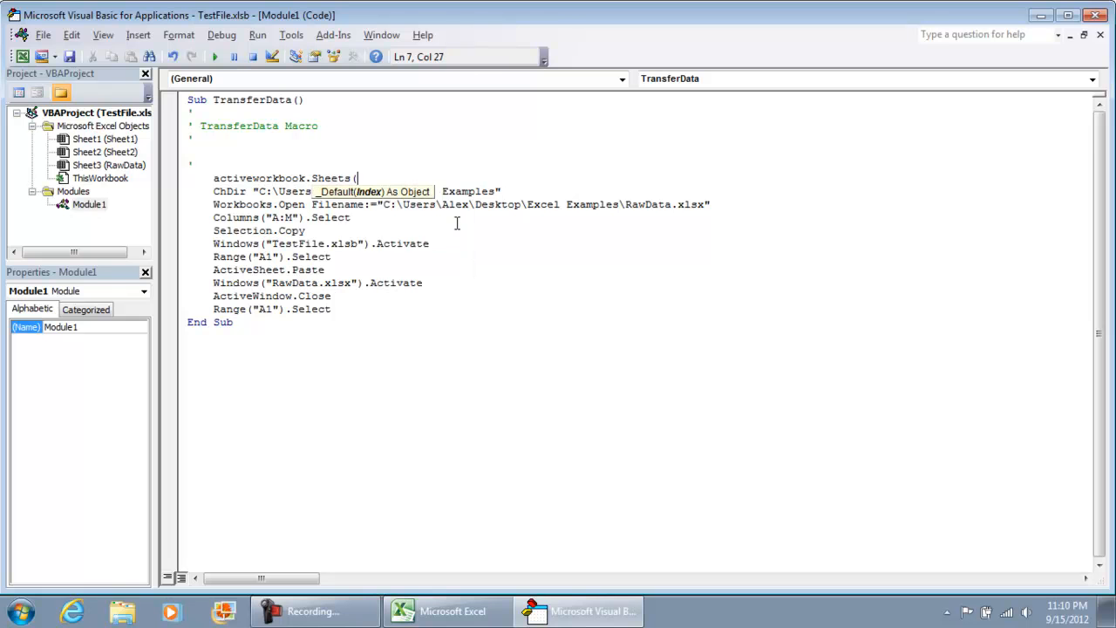
text(")
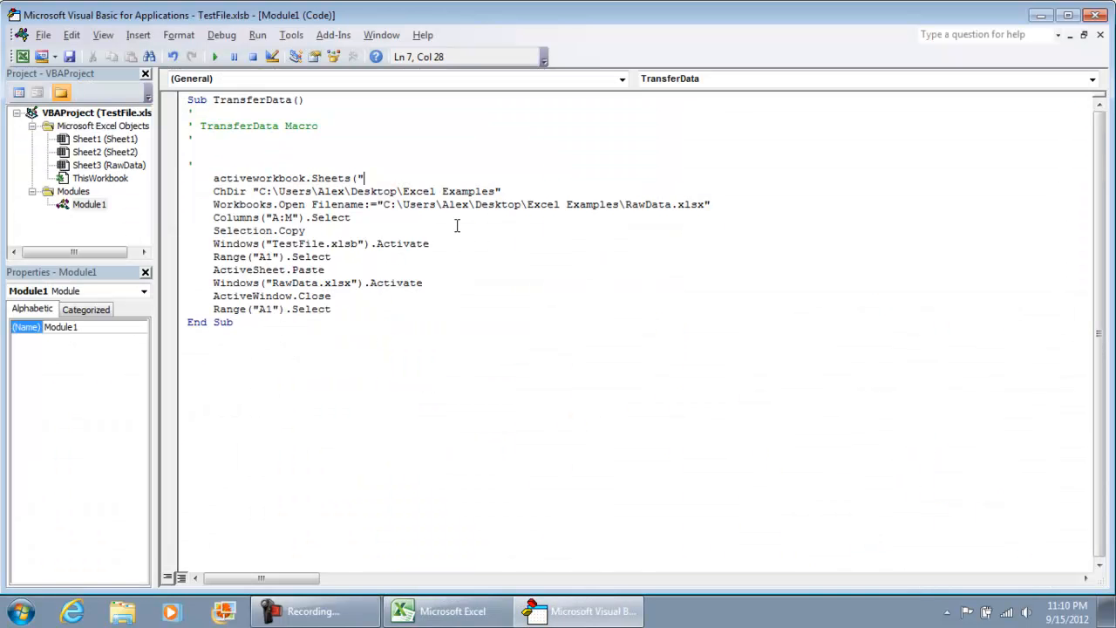
text(RawData"))
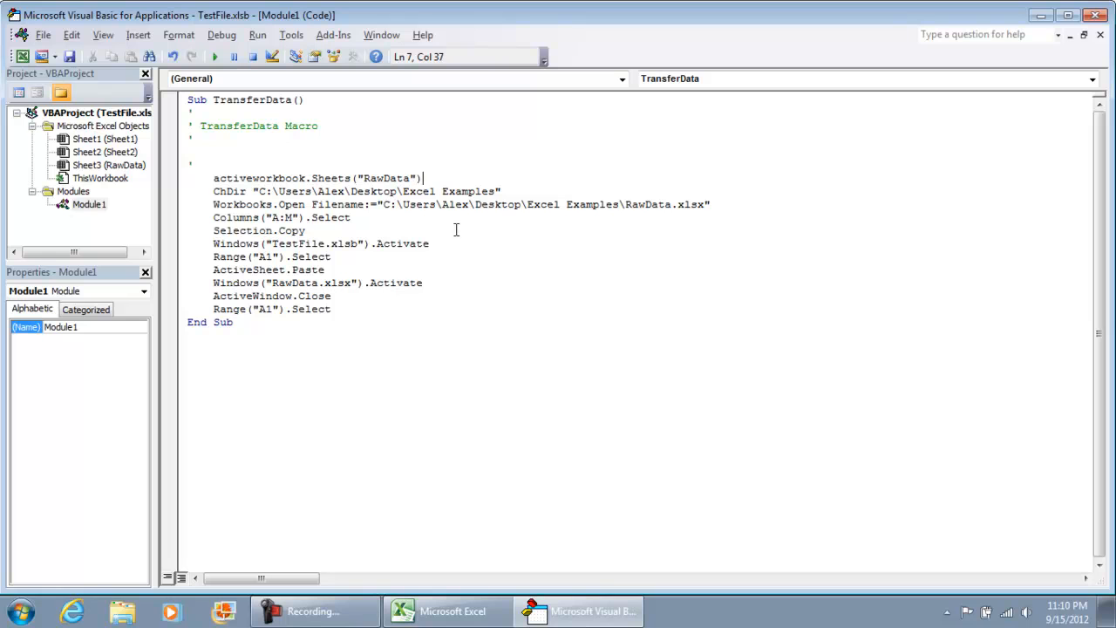
text(.Range()
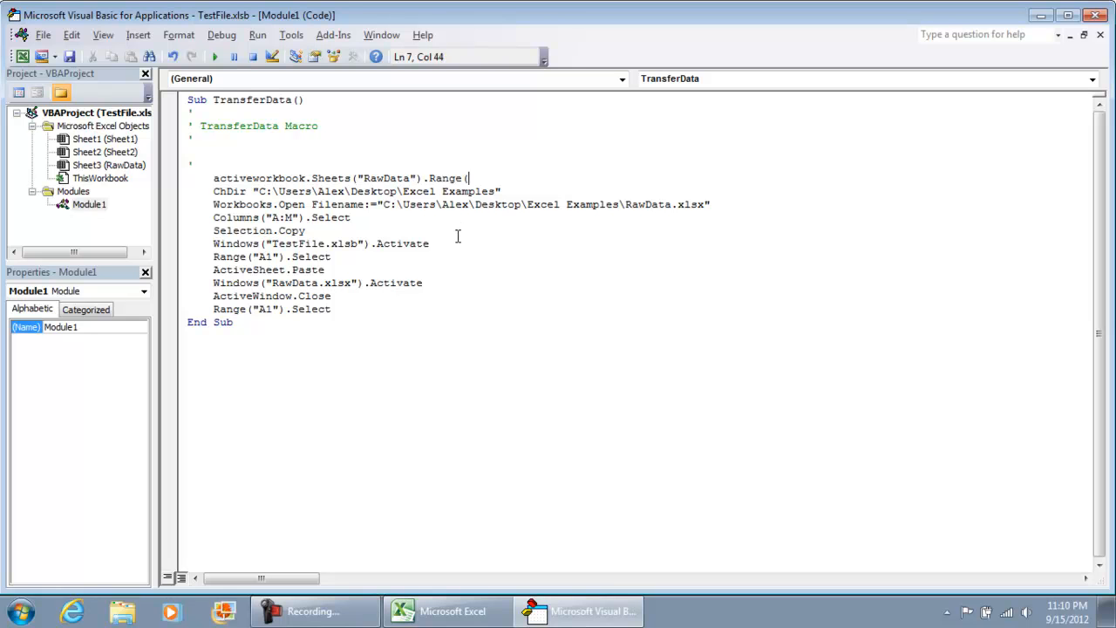
text("A1:)
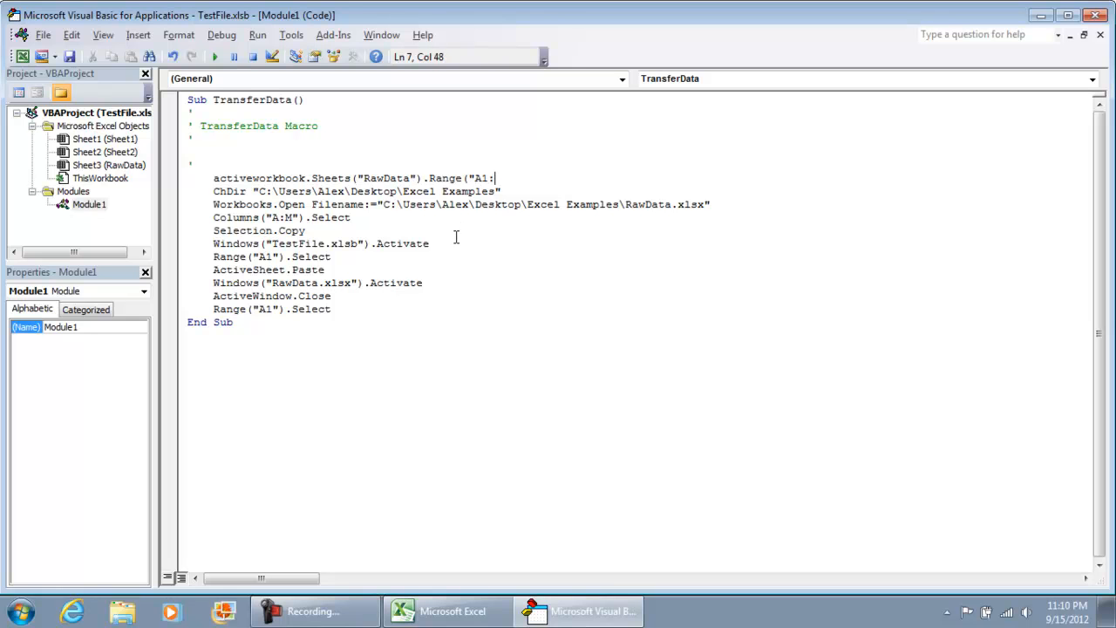
text(Z)
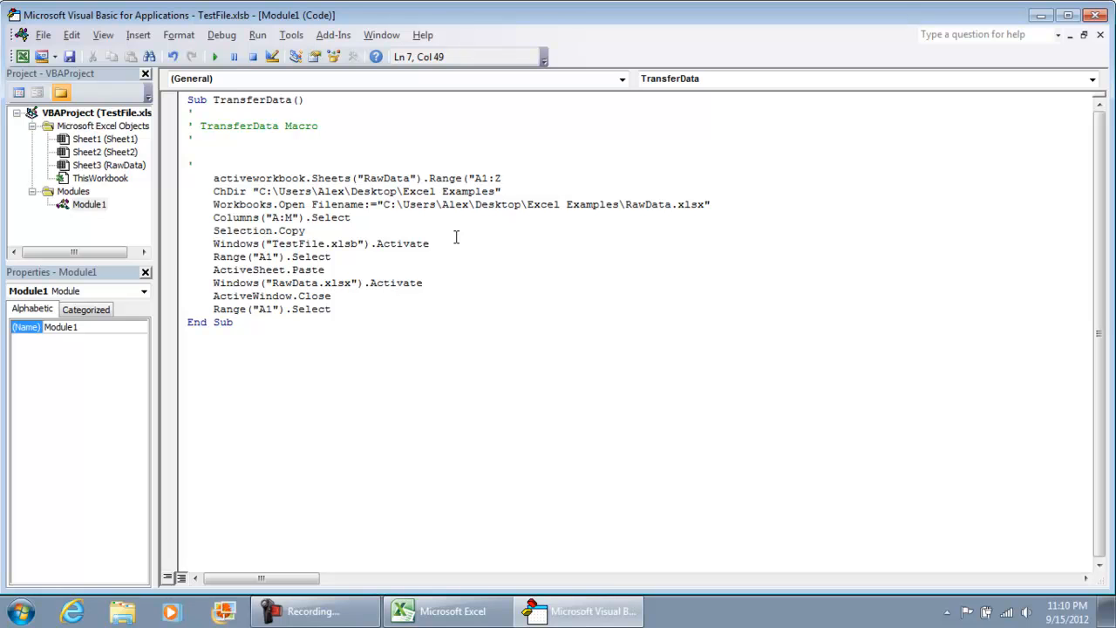
text(999)
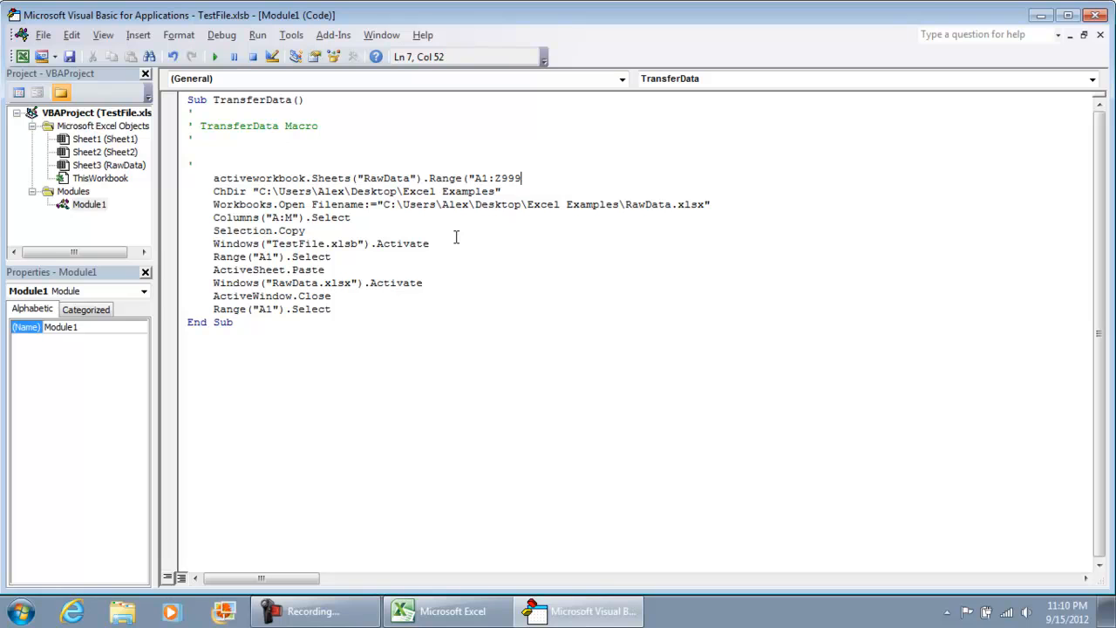
text(999"))
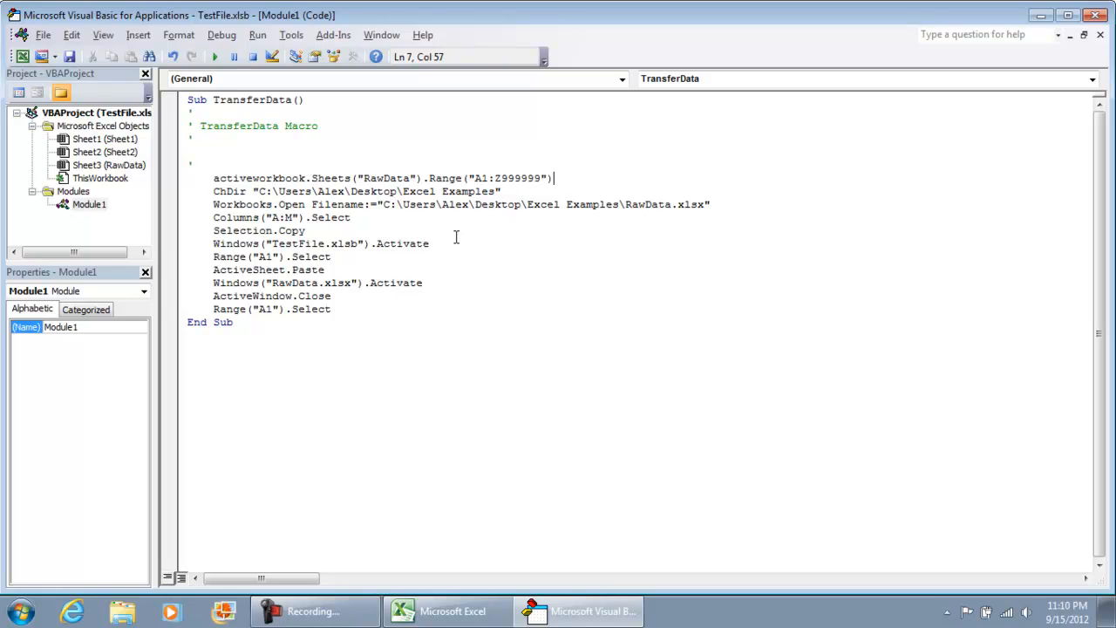
text(.ClearContents)
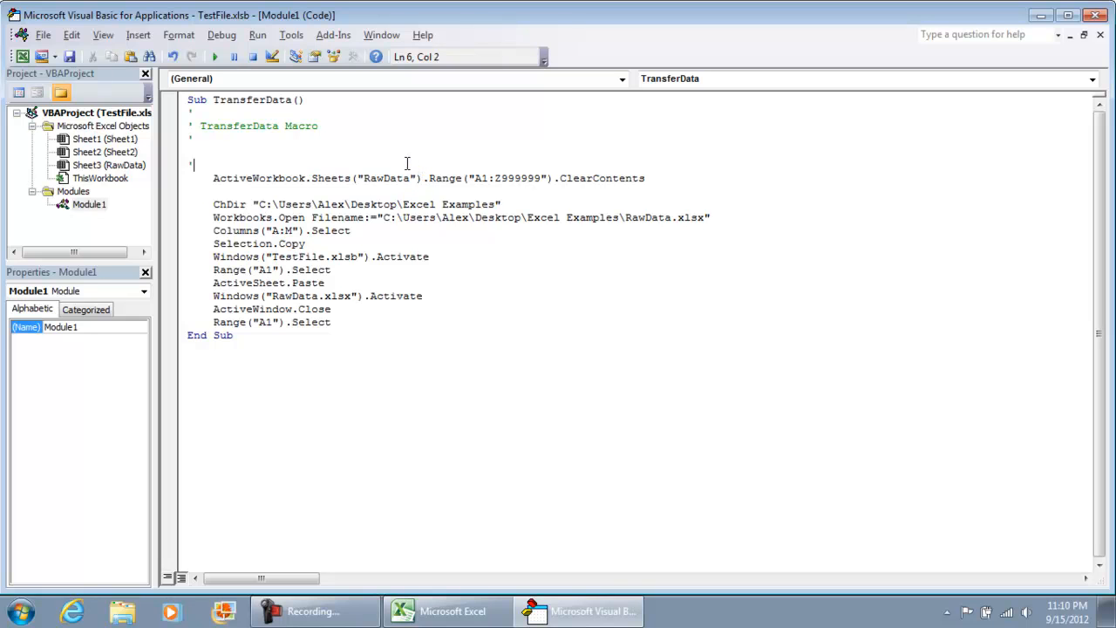
Insert Sheets("RawData").Visible = True above the ClearContents line and select the recorded open-copy-paste lines.
text(Sheets("RawData").)
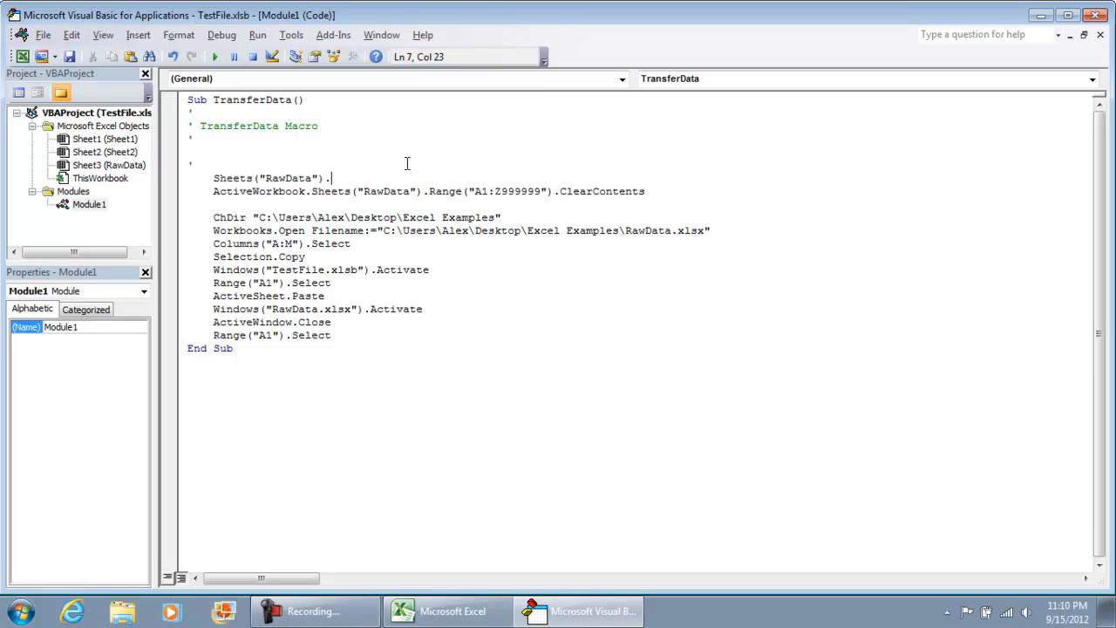
text(Visible)
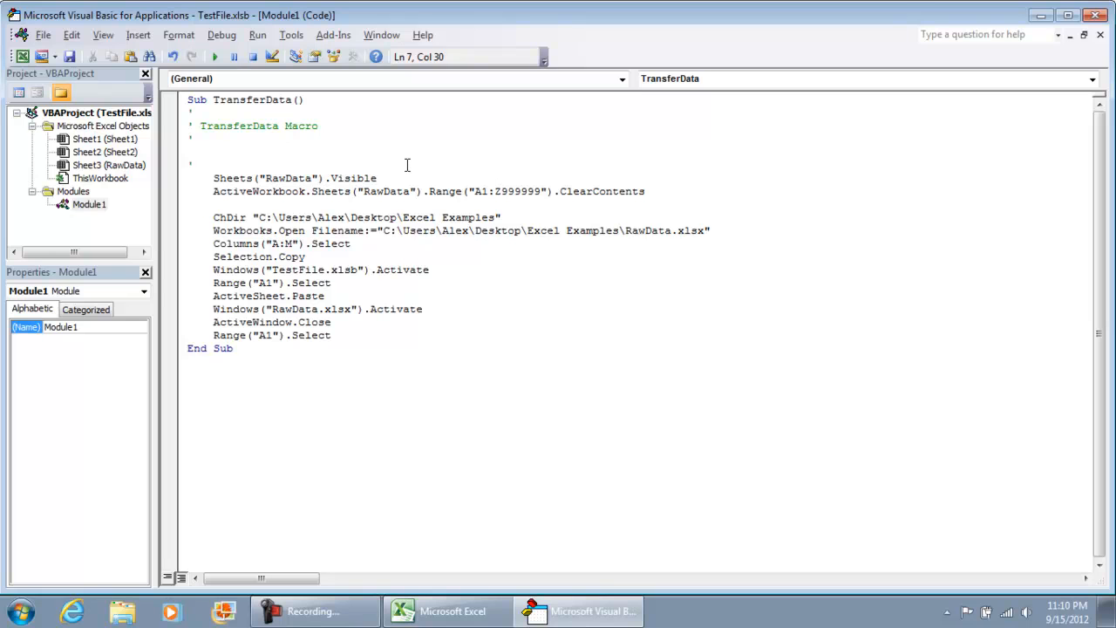
text(= True)
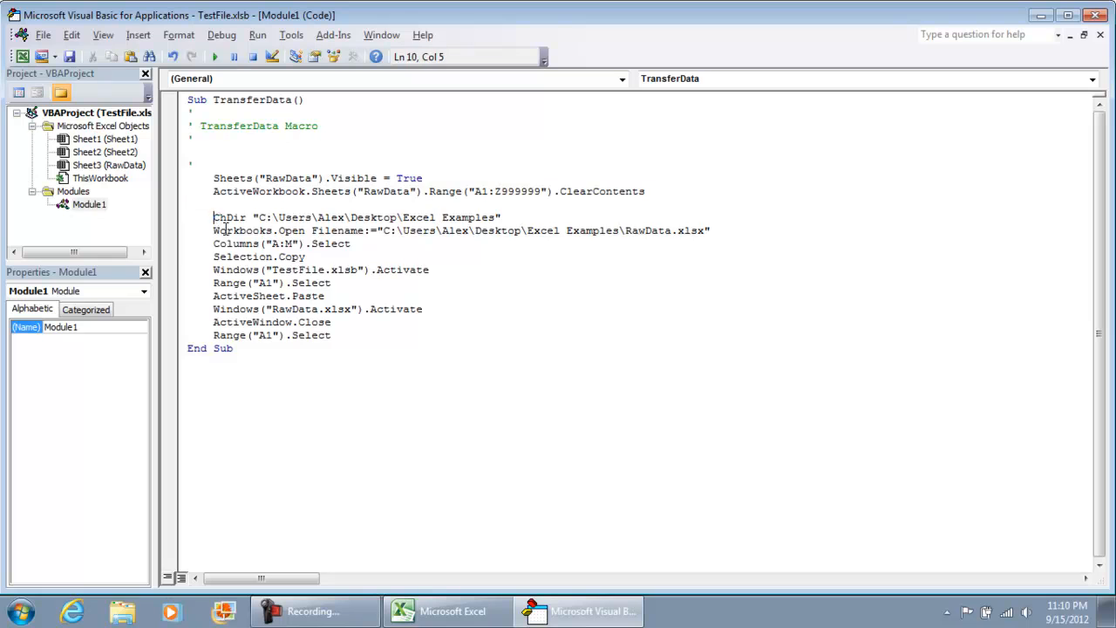
drag(213, 216, 331, 335)
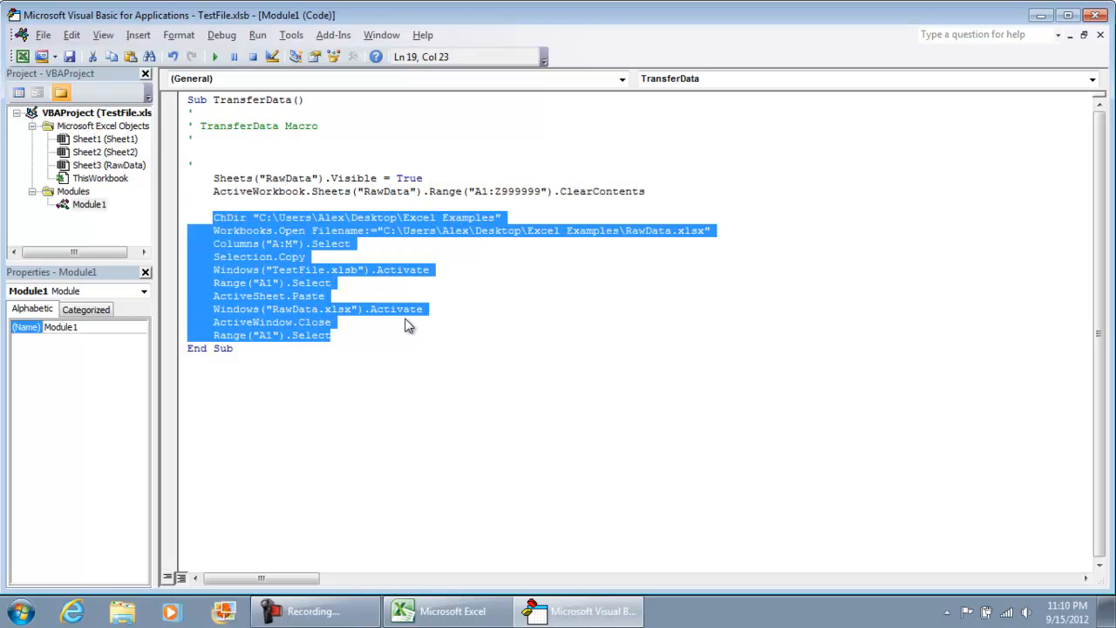
mouse_move(389, 331)
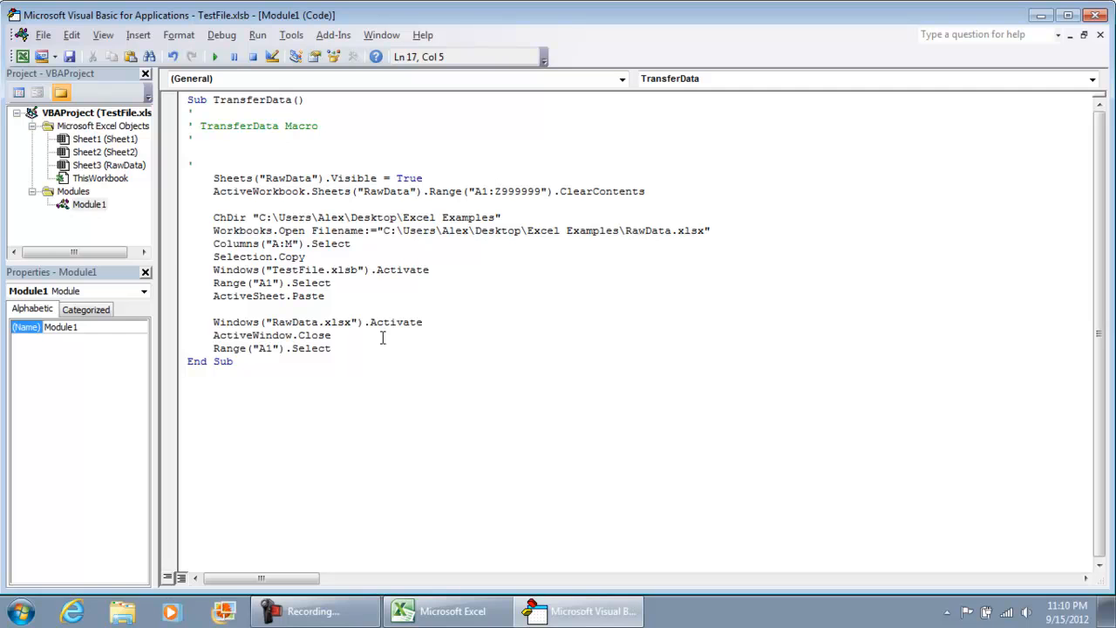
Add Application.CutCopyMode = False on the line after ActiveSheet.Paste.
text(application)
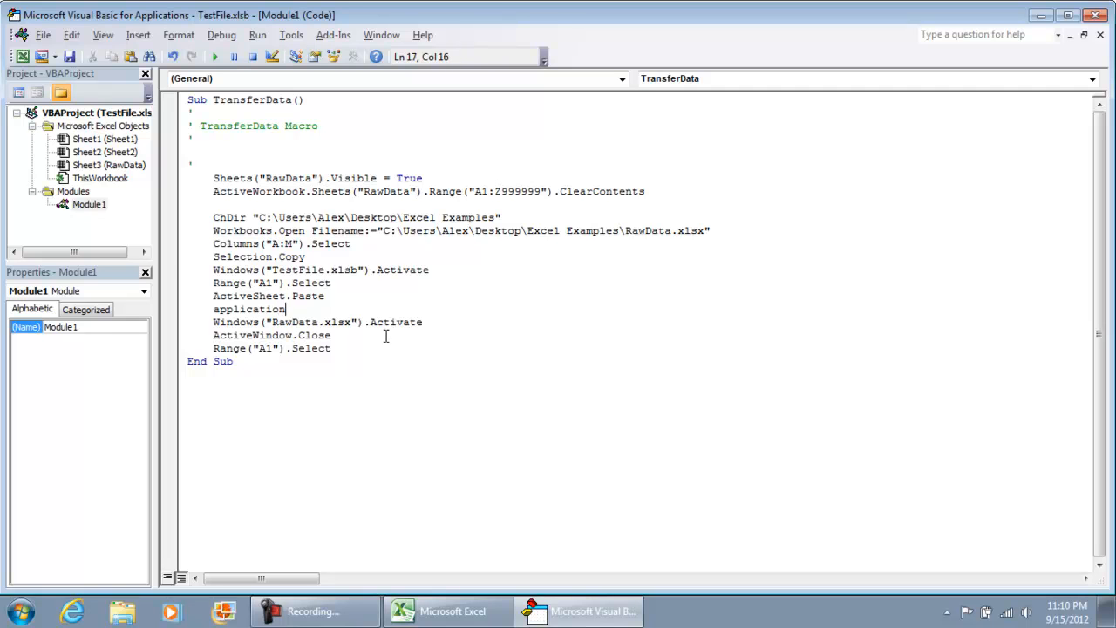
text(.cut)
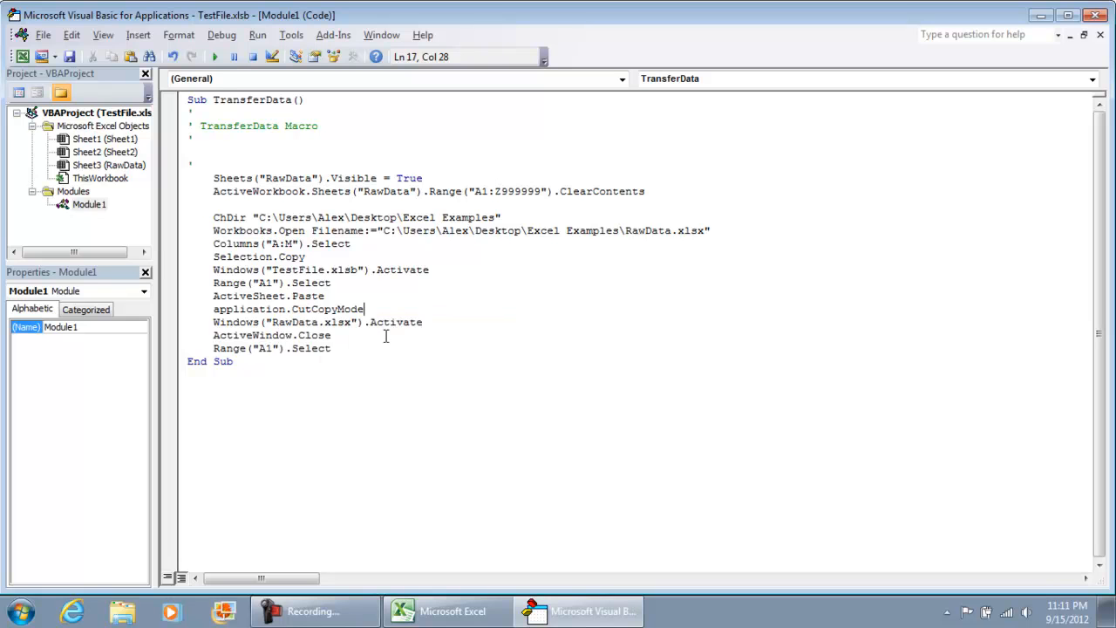
text(= fal)
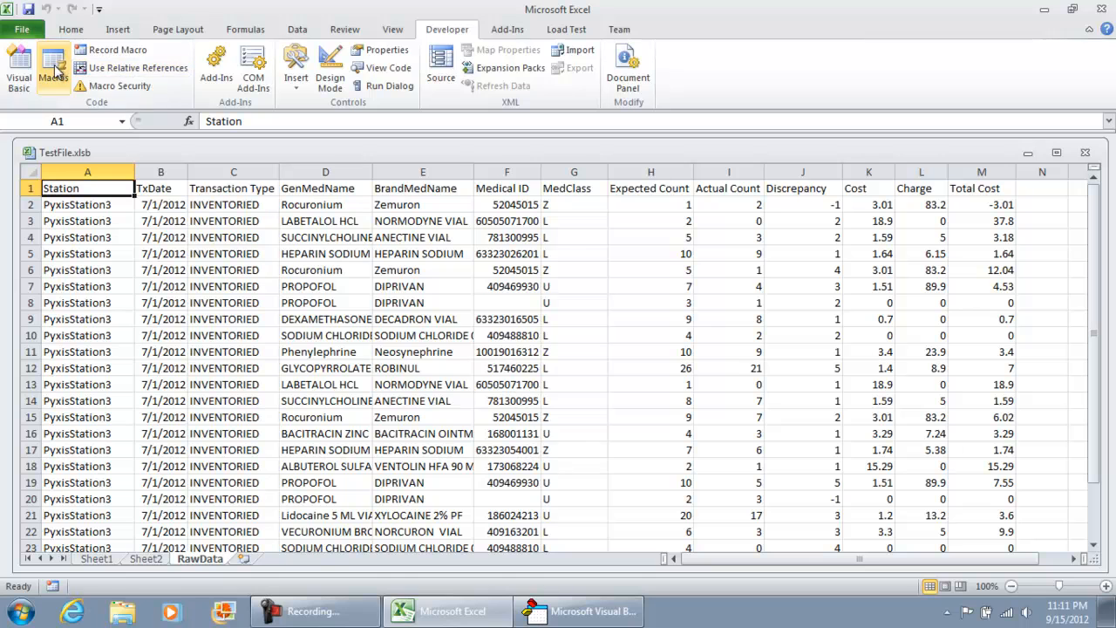
Run TransferData from the macro list, leaving the RawData sheet cleared.
click(52, 63)
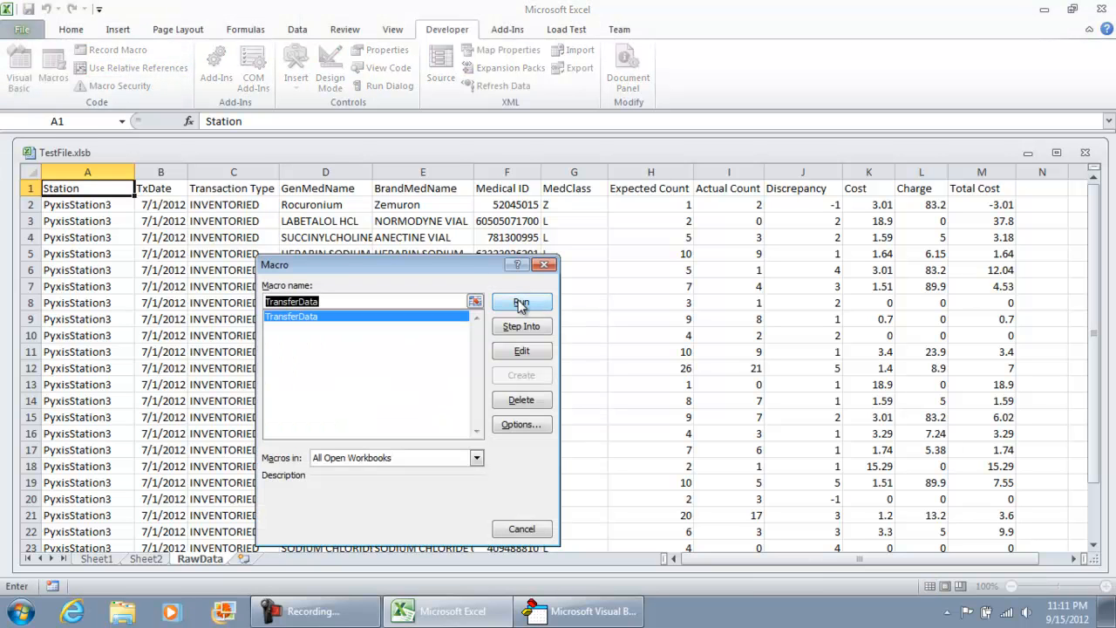
click(522, 302)
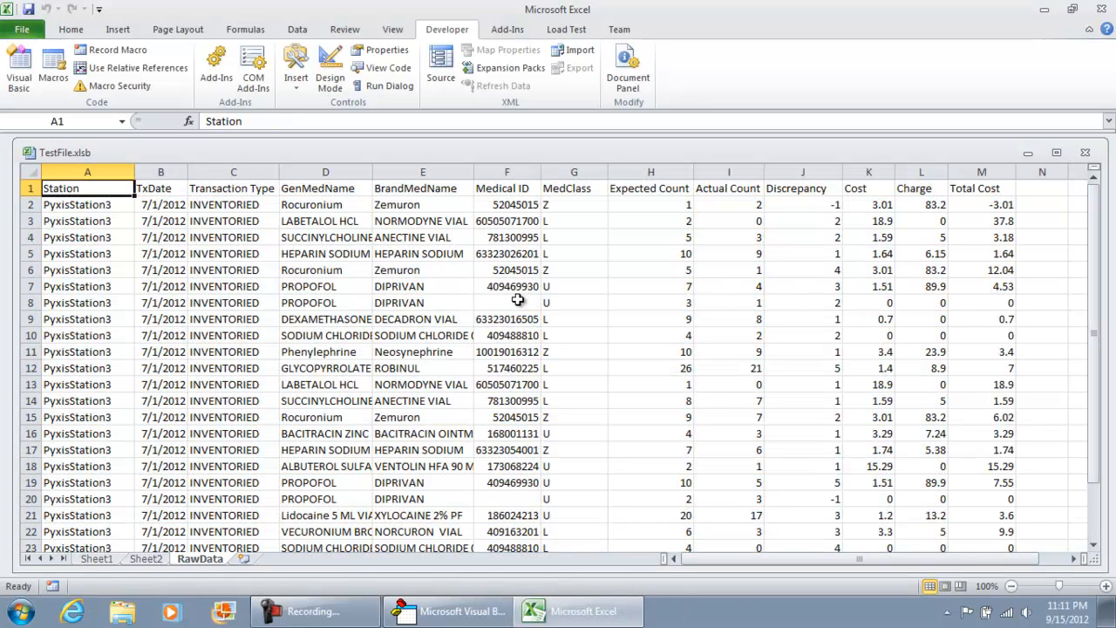
click(87, 172)
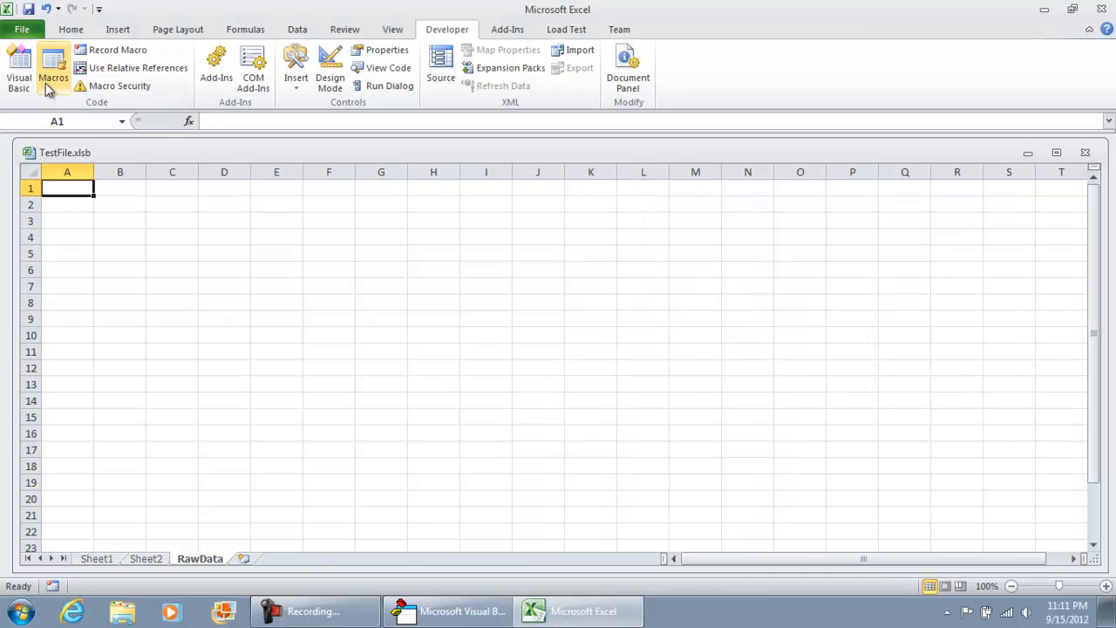
Run TransferData once more so RawData refills with the station inventory data.
click(53, 70)
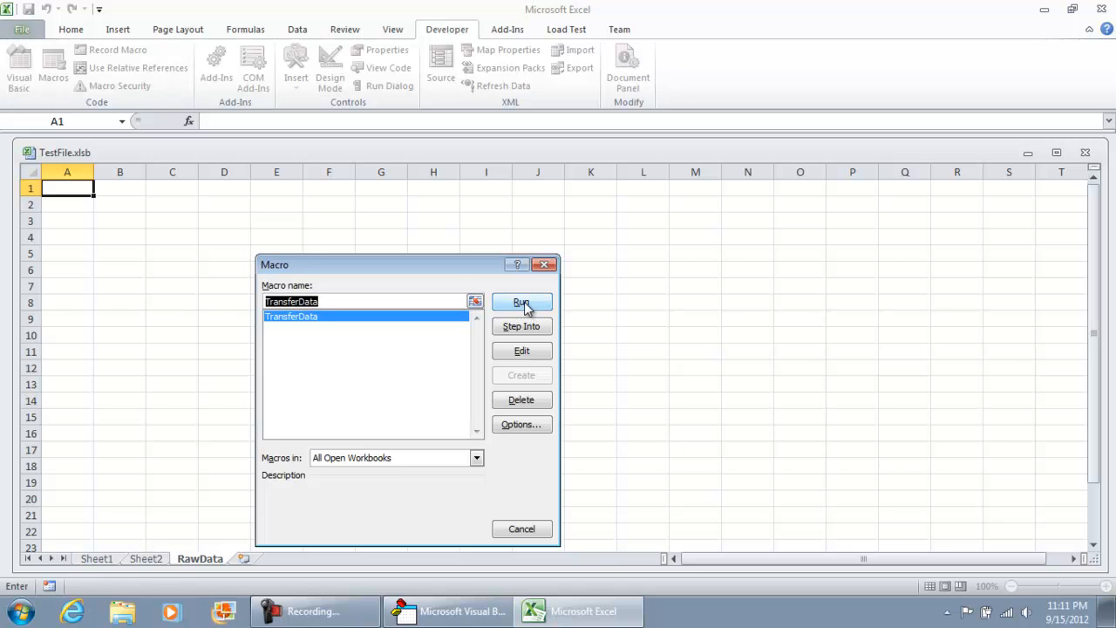
click(522, 301)
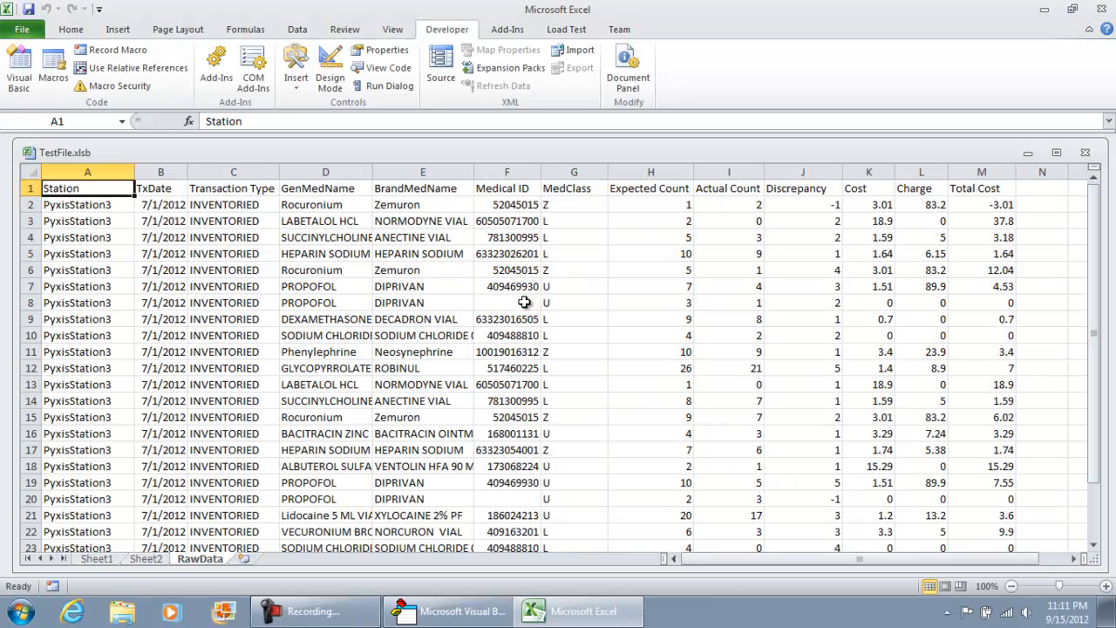